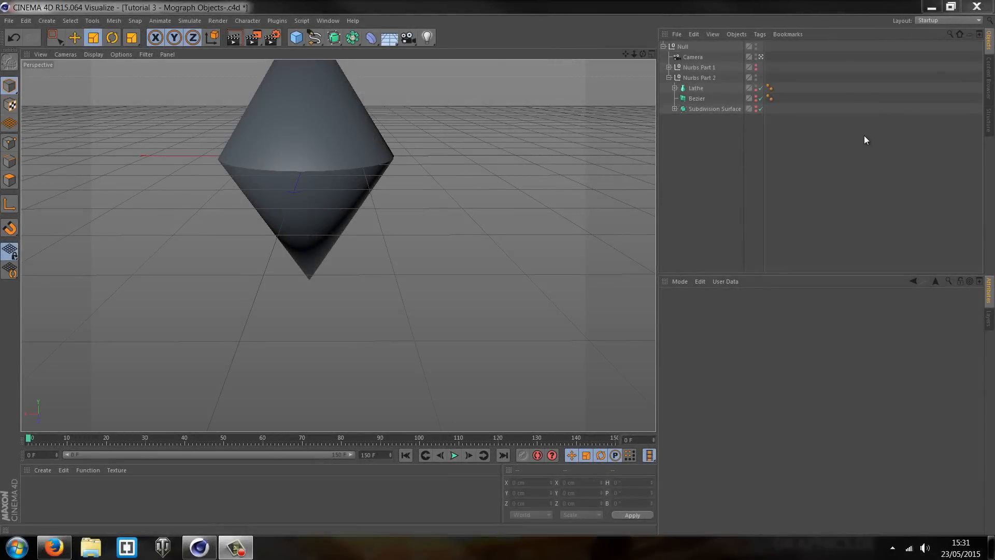
{"action": "mouse_move", "coordinate": [807, 173]}
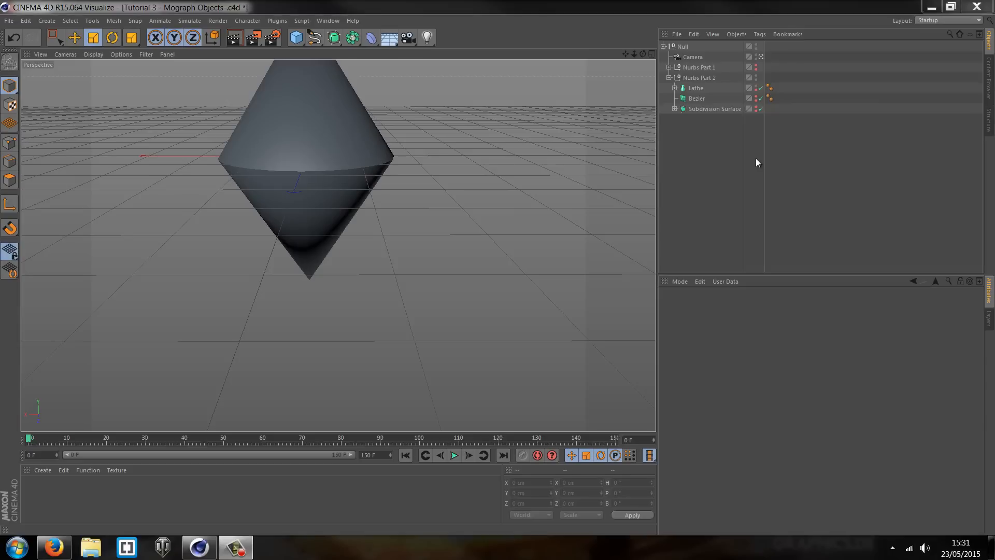
Step: Play the animation and watch the lathed double cone morph into a finned whale
{"action": "left_click", "coordinate": [454, 456]}
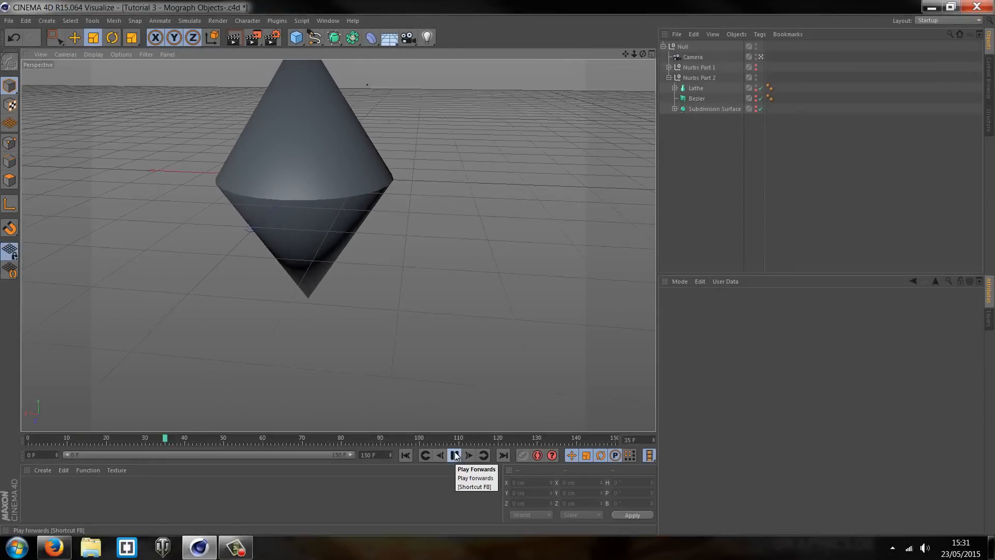
{"action": "left_click", "coordinate": [454, 455]}
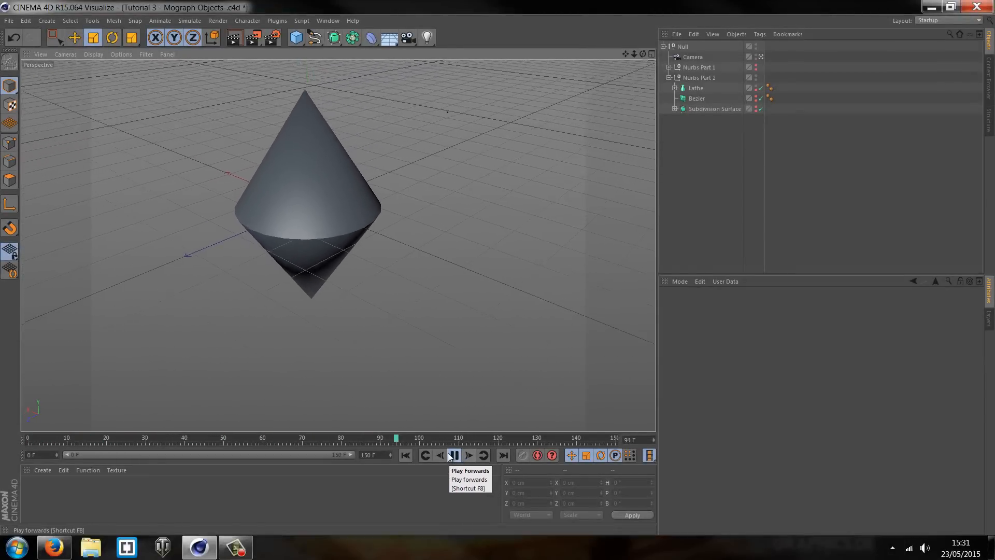
{"action": "left_click", "coordinate": [455, 456]}
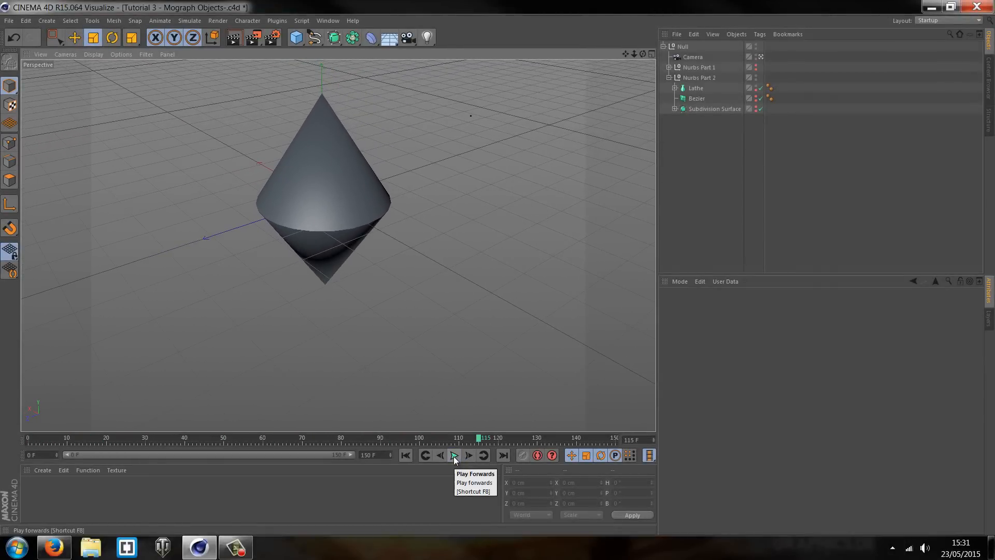
{"action": "left_click", "coordinate": [454, 455]}
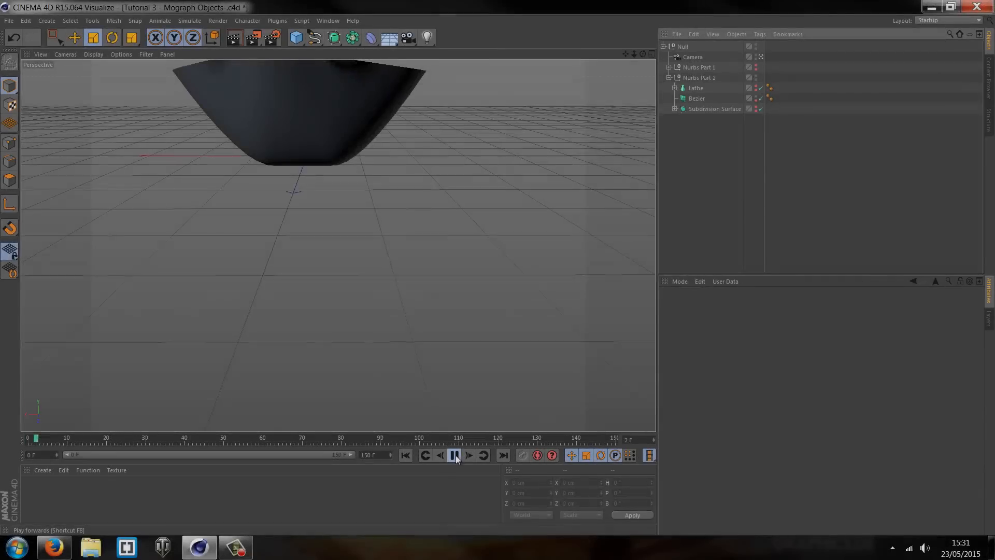
{"action": "left_click", "coordinate": [455, 455]}
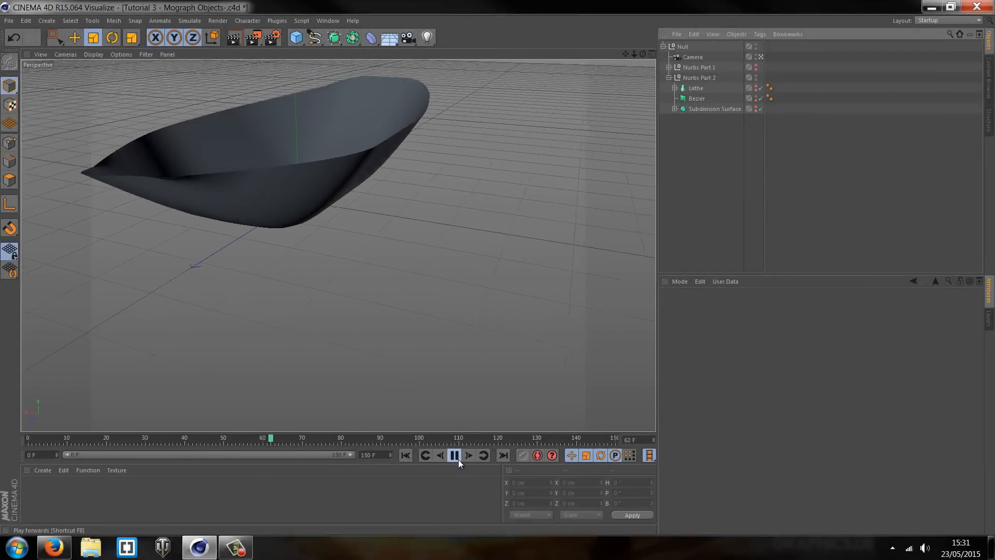
{"action": "mouse_move", "coordinate": [456, 459]}
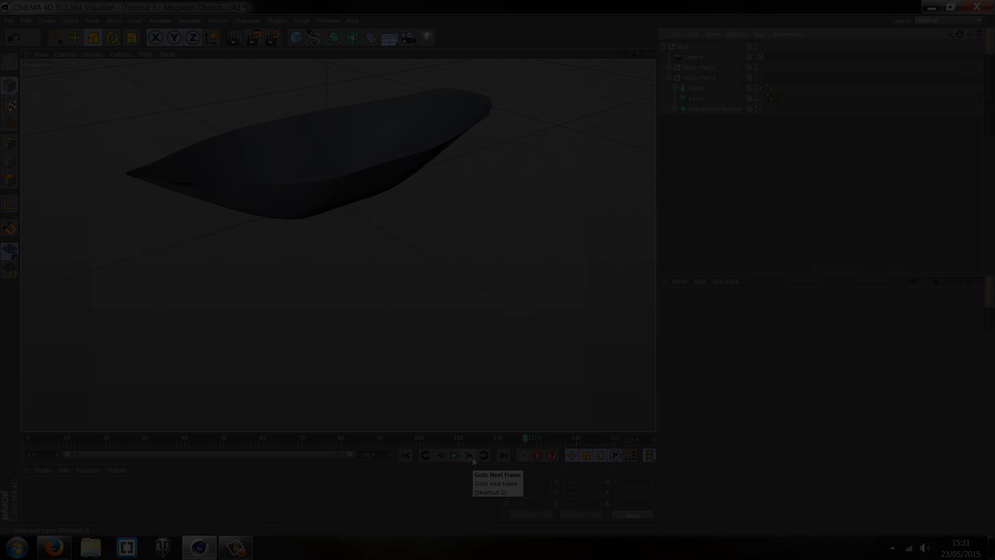
{"action": "left_click", "coordinate": [454, 455]}
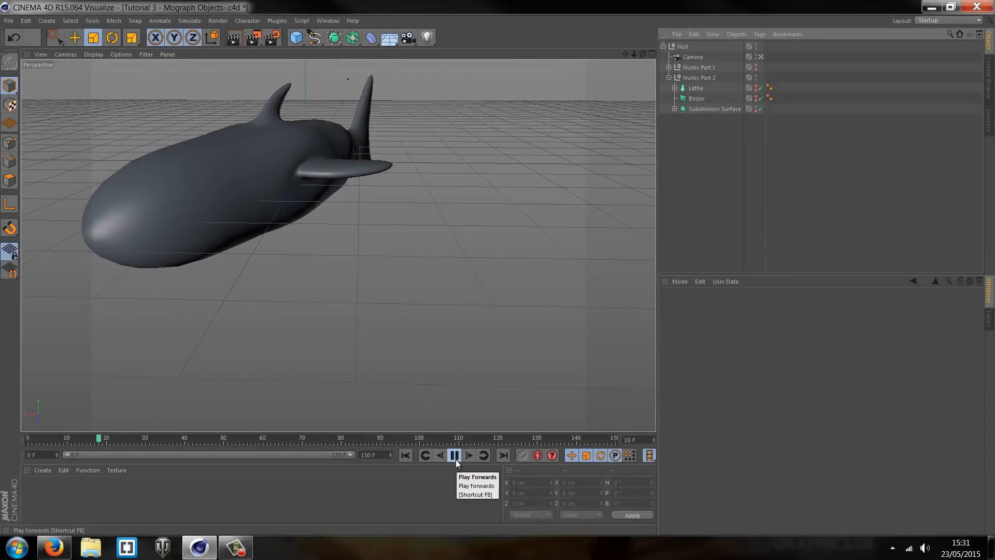
{"action": "left_click", "coordinate": [455, 455]}
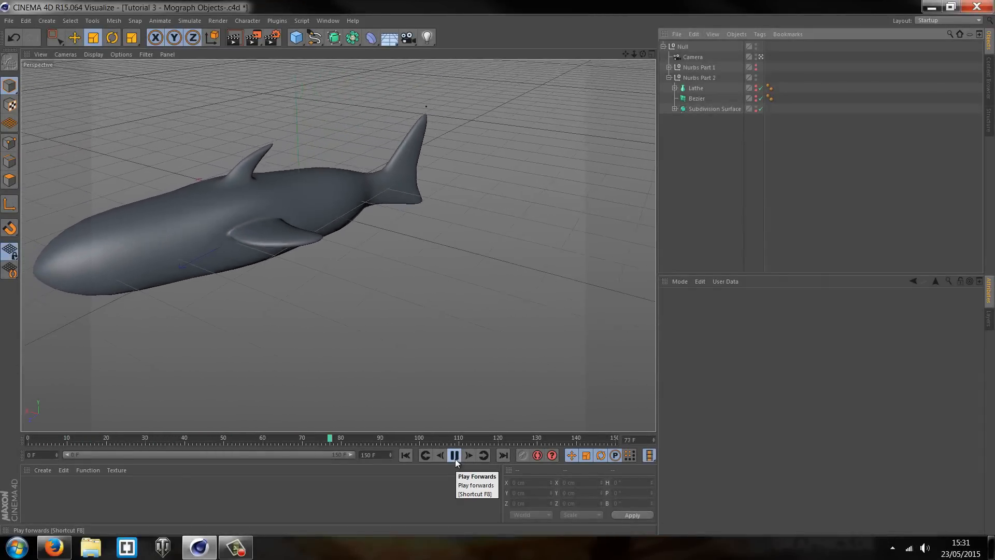
{"action": "left_click", "coordinate": [455, 455]}
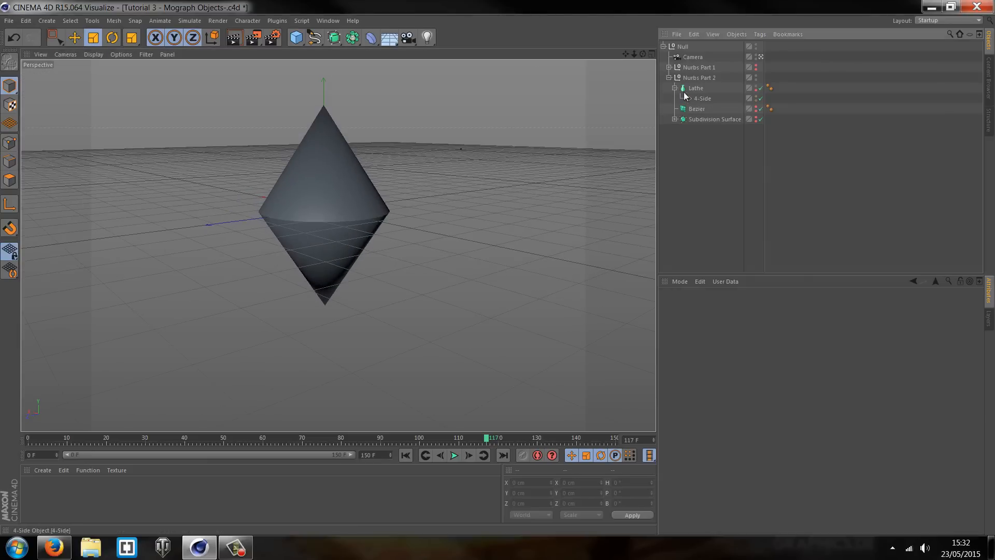
Step: Inspect the Diamond-type 4-Side profile spline (about 514 by 332 cm) under the Lathe
{"action": "left_click", "coordinate": [696, 88]}
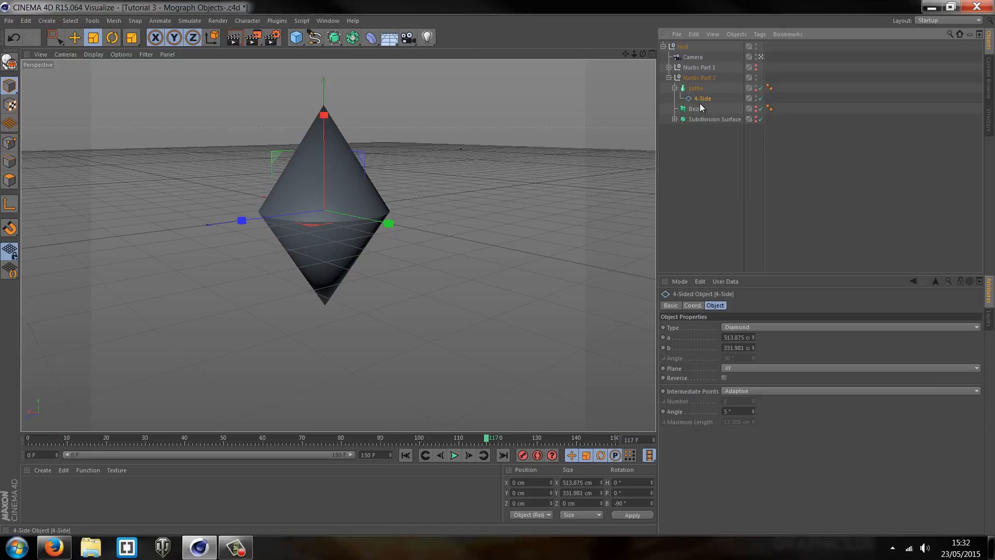
{"action": "mouse_move", "coordinate": [702, 99]}
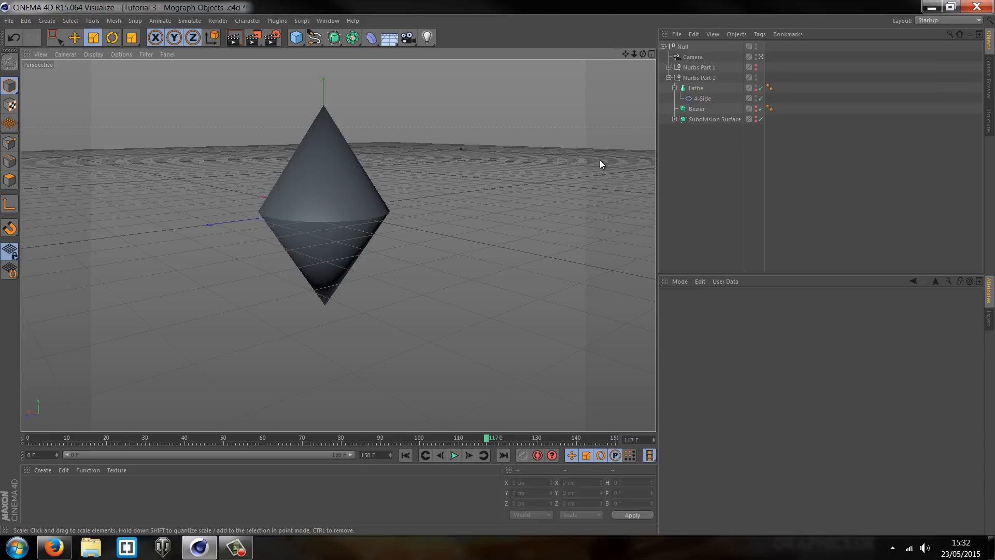
{"action": "mouse_move", "coordinate": [382, 161]}
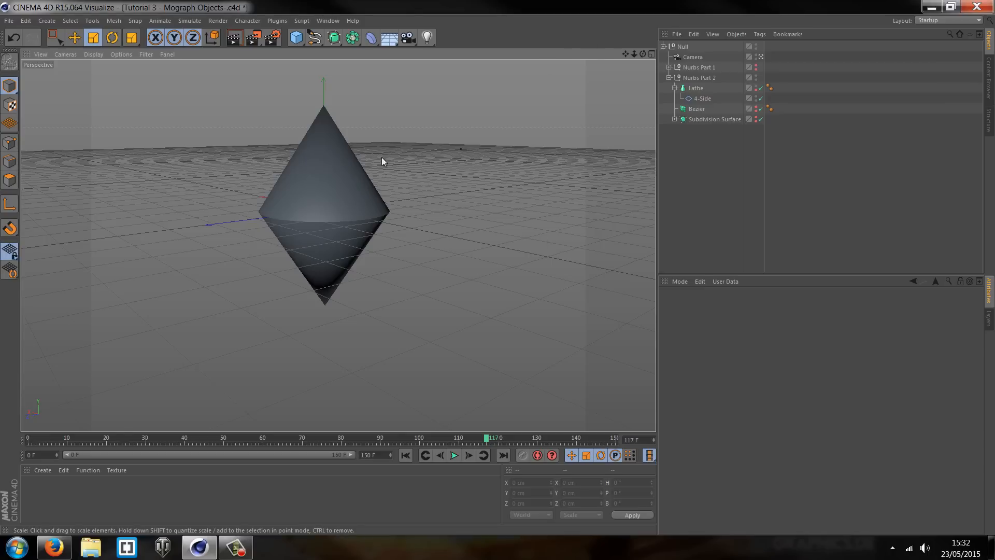
{"action": "left_click", "coordinate": [702, 98]}
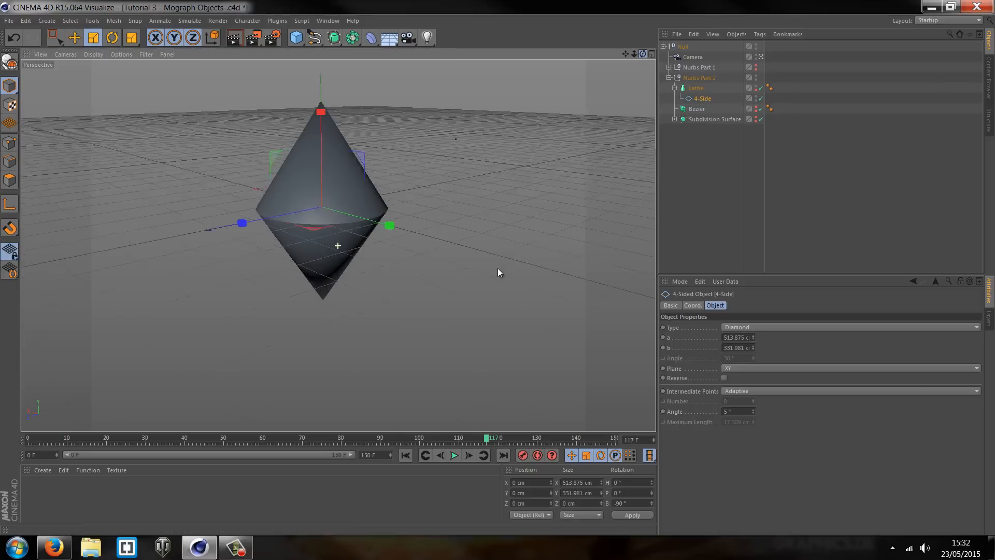
Step: Add a 6-sided n-Side spline (radius 200 cm) under the Lathe above the 4-Side
{"action": "left_click", "coordinate": [333, 36]}
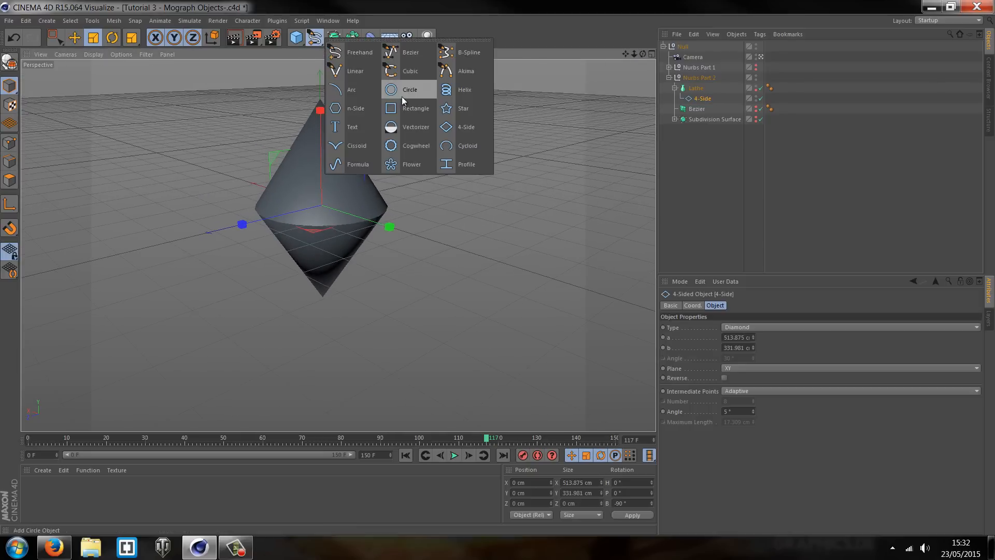
{"action": "mouse_move", "coordinate": [415, 108]}
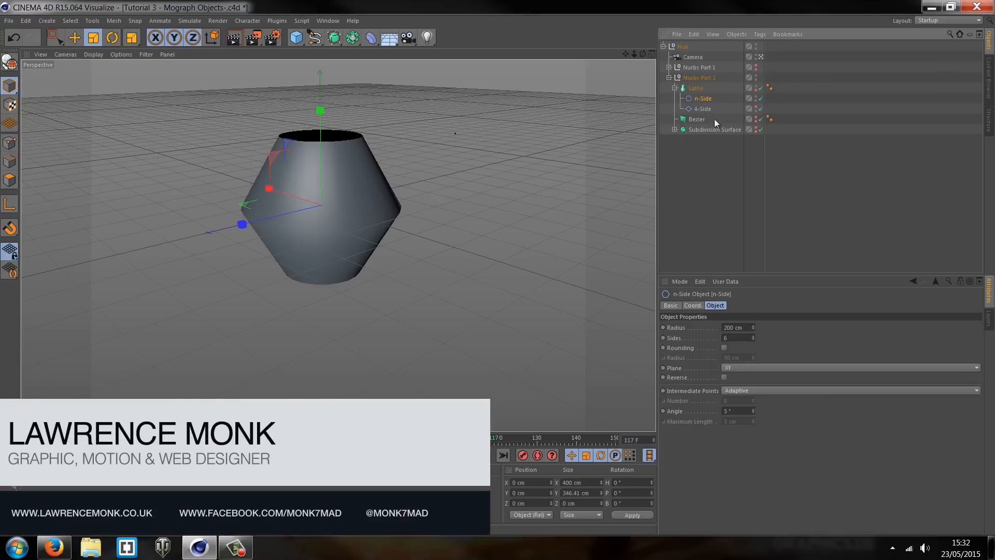
{"action": "left_click", "coordinate": [695, 88]}
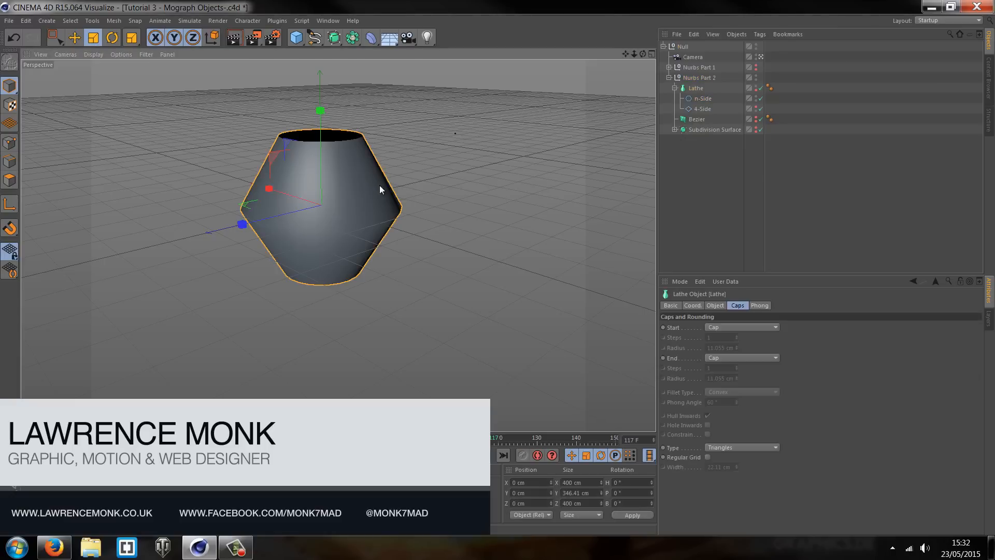
{"action": "left_click", "coordinate": [758, 88]}
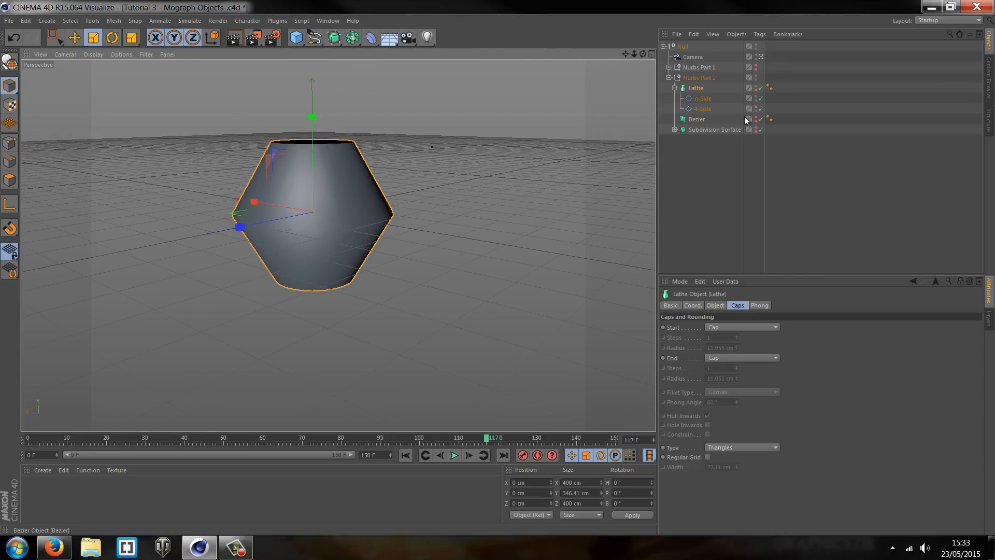
{"action": "mouse_move", "coordinate": [761, 101]}
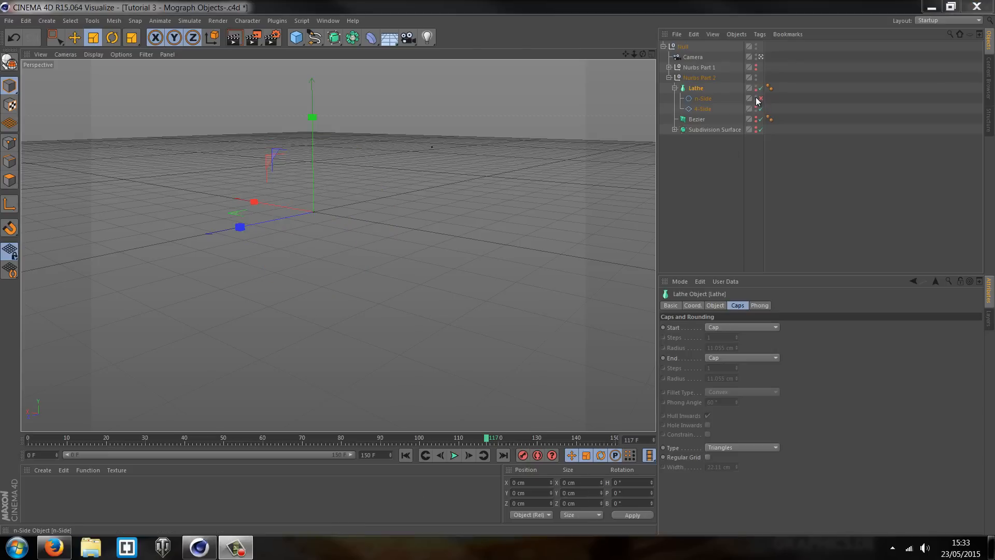
Step: Try Lathe subdivision 400 plus angle and movement changes, then delete both profile splines
{"action": "left_click", "coordinate": [715, 305]}
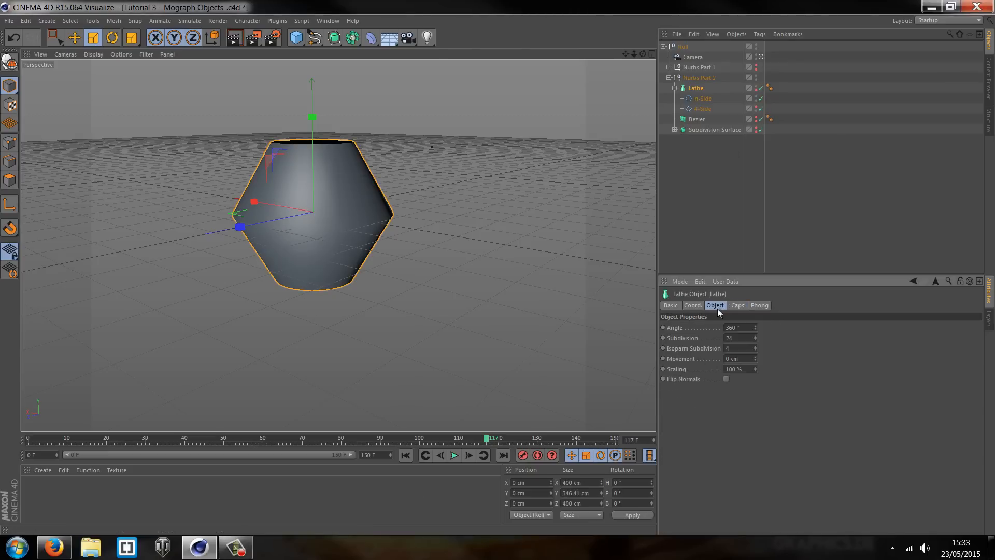
{"action": "left_click", "coordinate": [736, 338]}
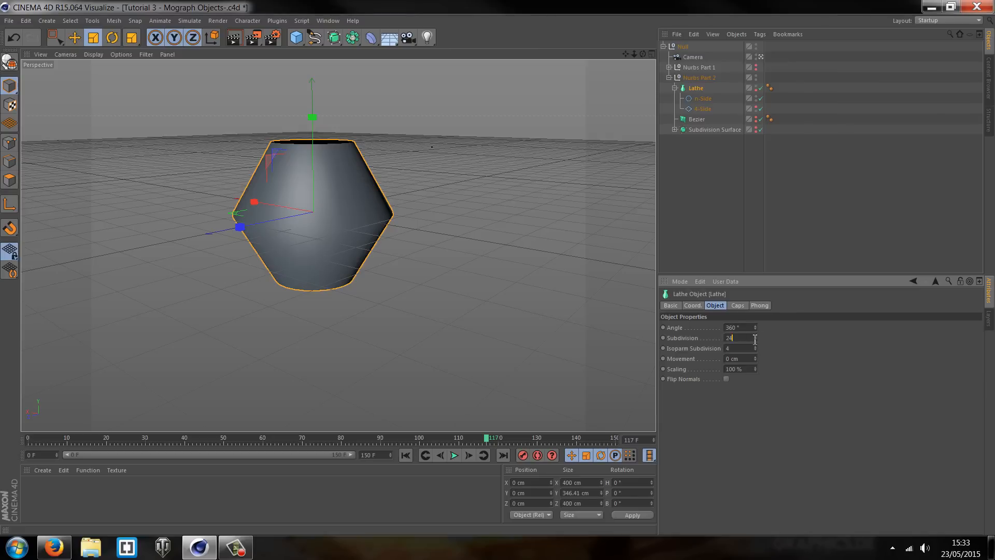
{"action": "type", "text": "400"}
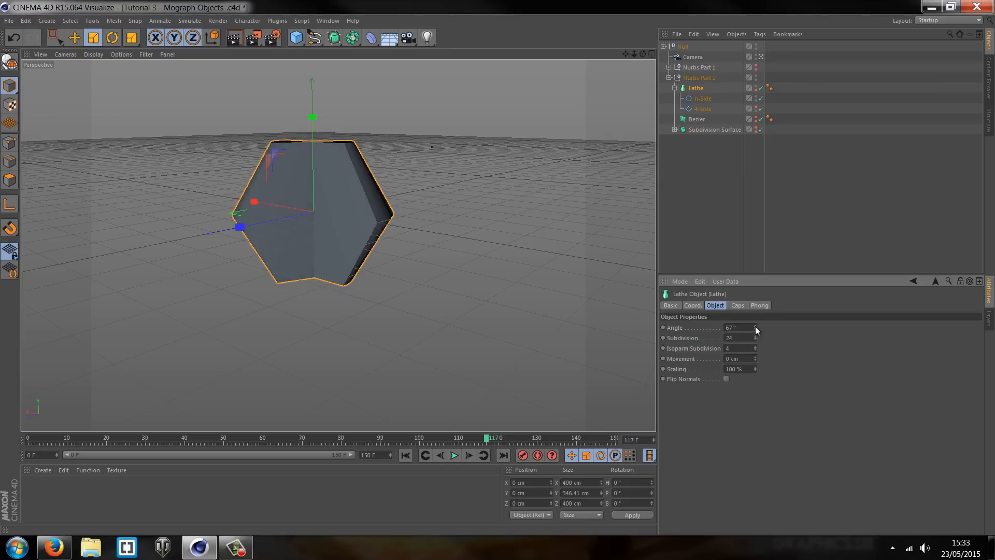
{"action": "left_click_drag", "start_coordinate": [736, 328], "coordinate": [761, 328]}
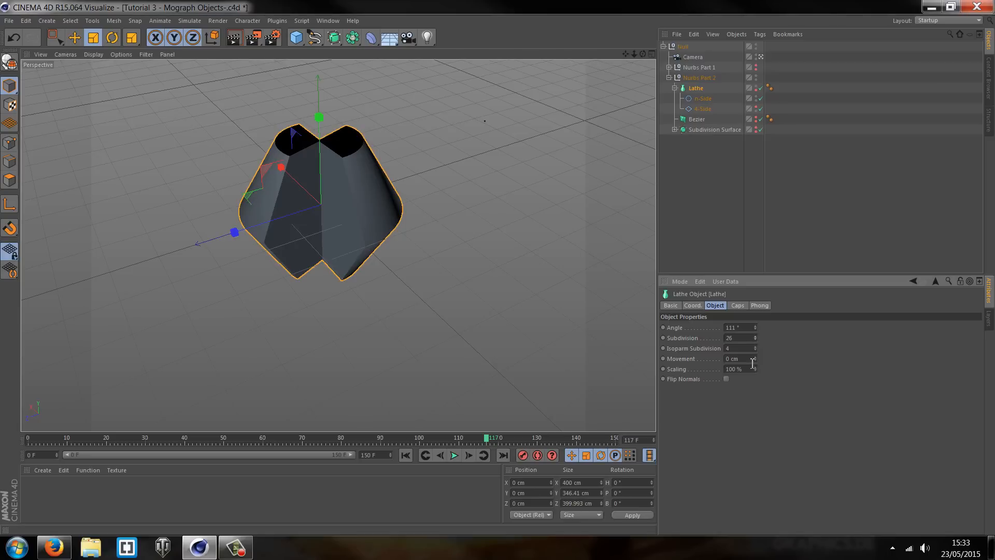
{"action": "left_click_drag", "start_coordinate": [736, 358], "coordinate": [755, 359]}
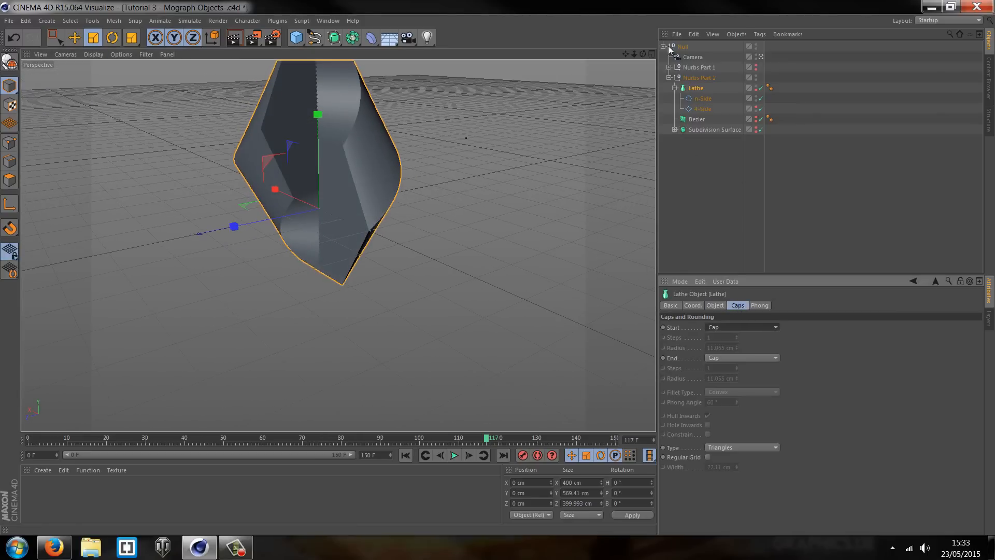
{"action": "left_click", "coordinate": [702, 108]}
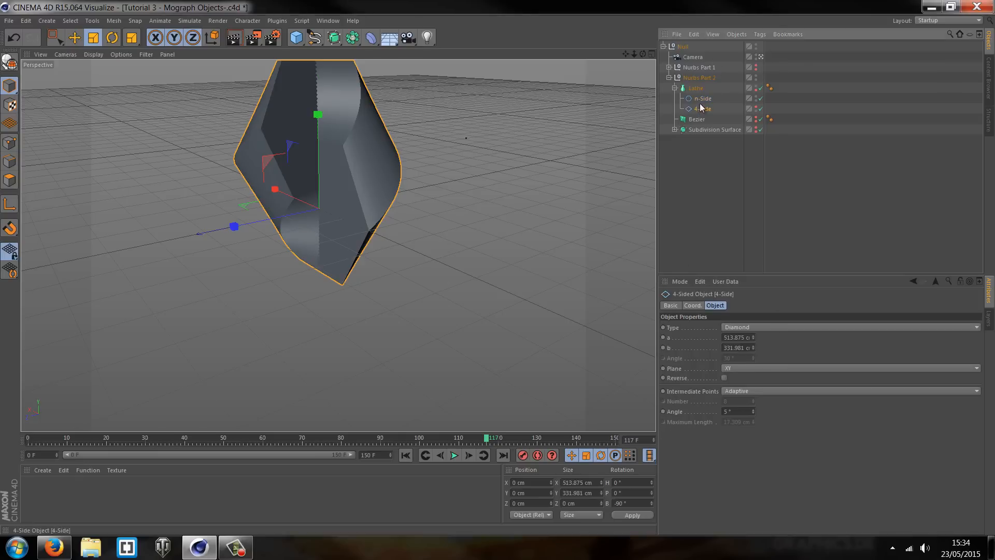
{"action": "left_click", "coordinate": [702, 99]}
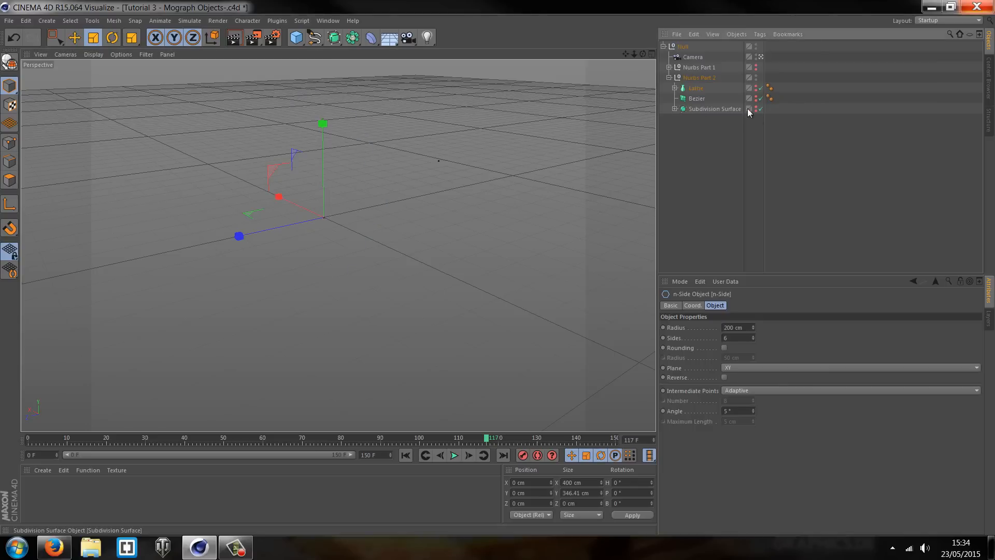
Step: Add a Bezier surface patch to the scene
{"action": "left_click", "coordinate": [333, 36]}
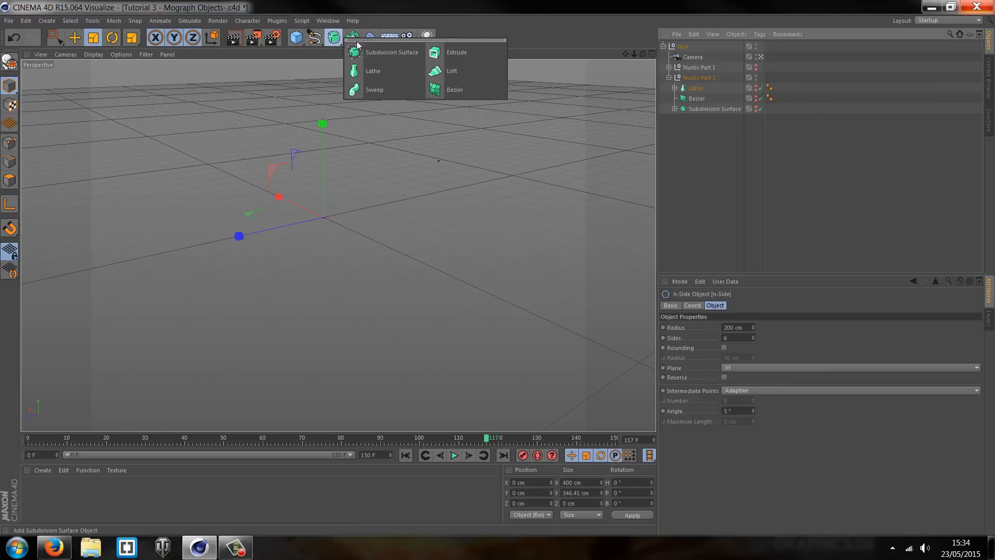
{"action": "left_click", "coordinate": [333, 36]}
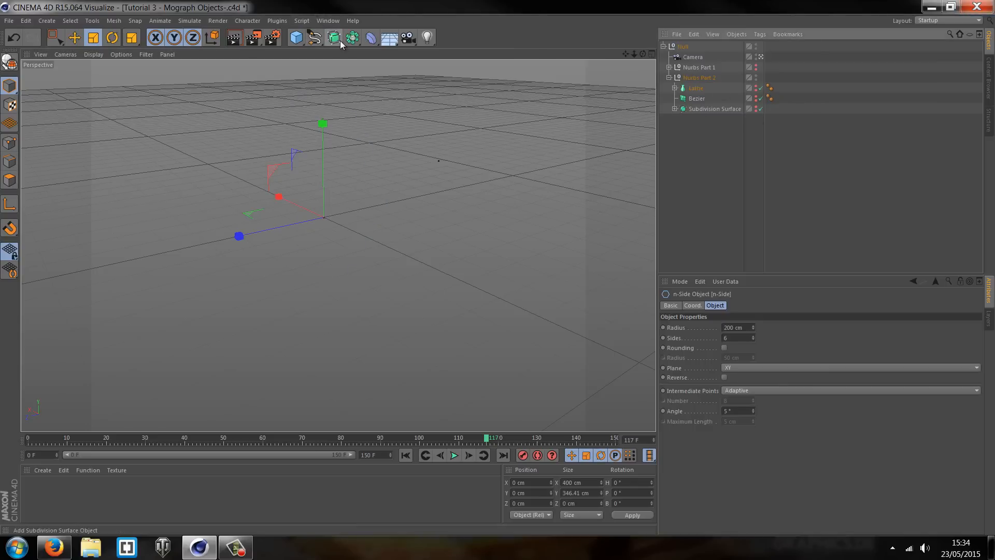
{"action": "left_click", "coordinate": [333, 37]}
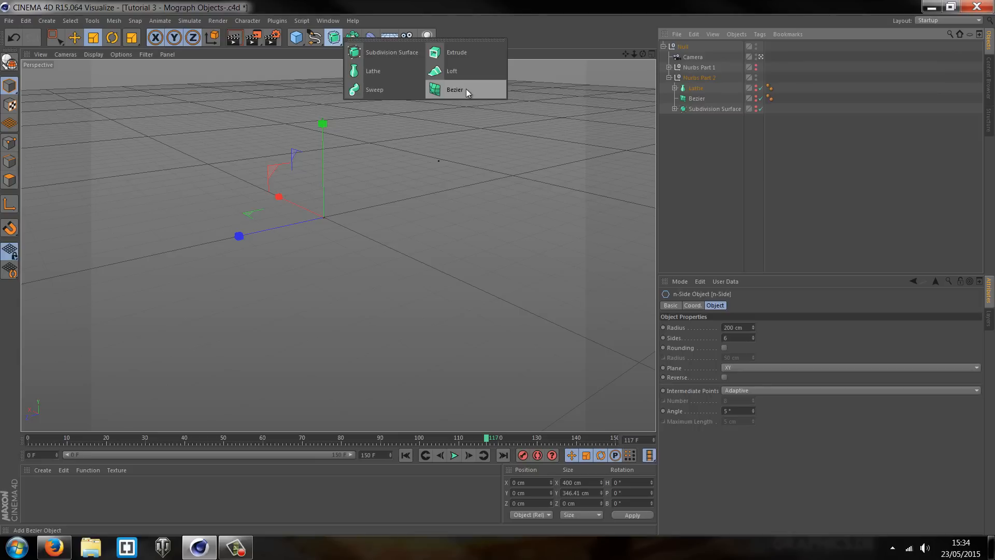
{"action": "left_click", "coordinate": [454, 90]}
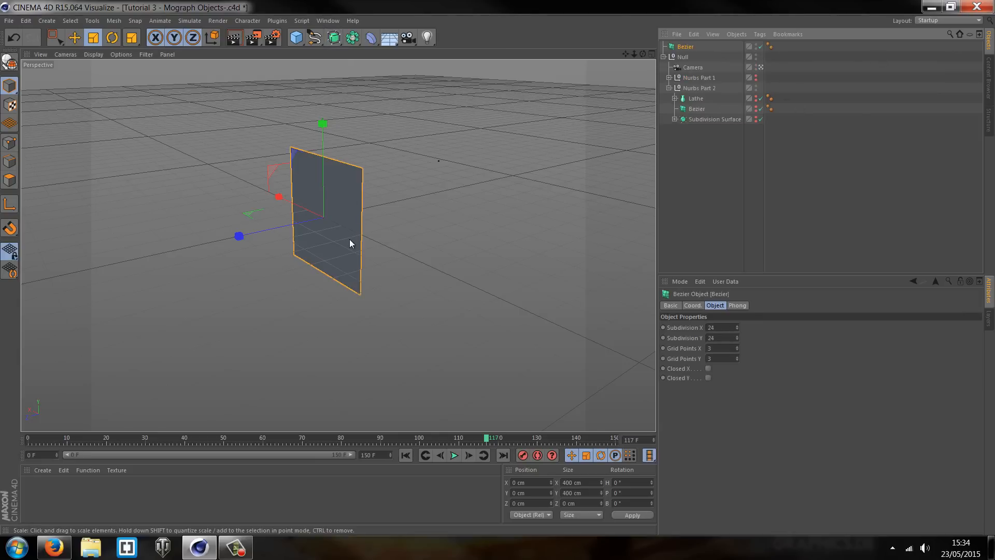
{"action": "left_click", "coordinate": [294, 37]}
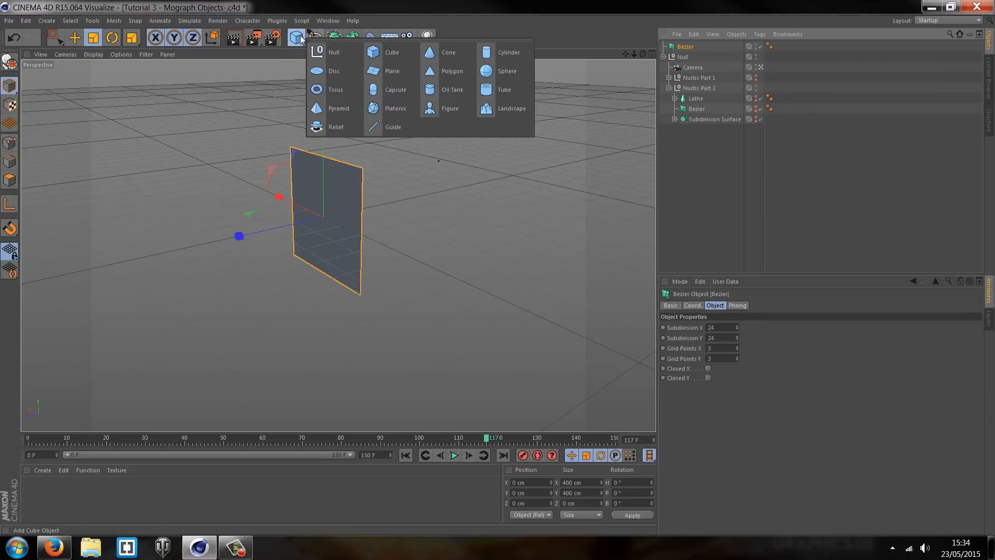
{"action": "mouse_move", "coordinate": [335, 52]}
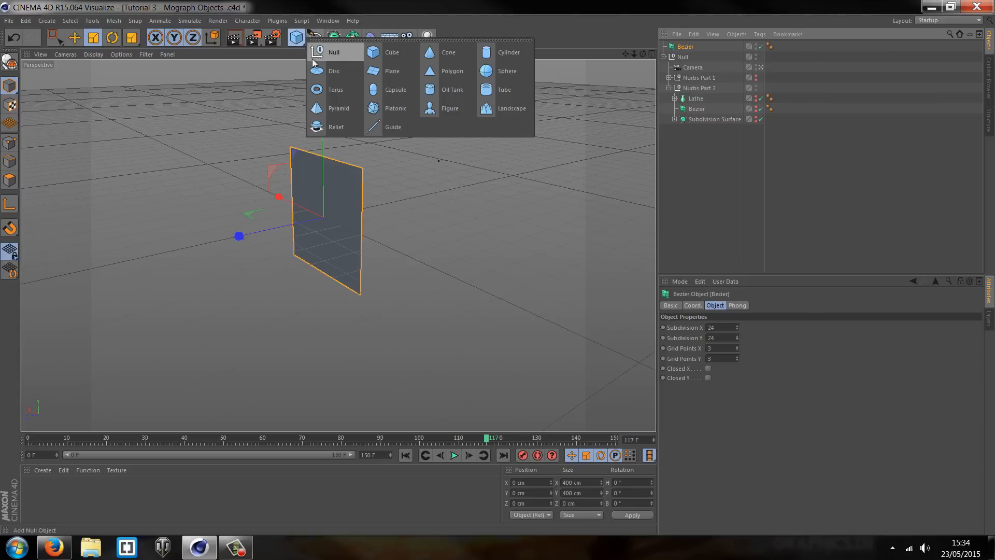
{"action": "mouse_move", "coordinate": [392, 71]}
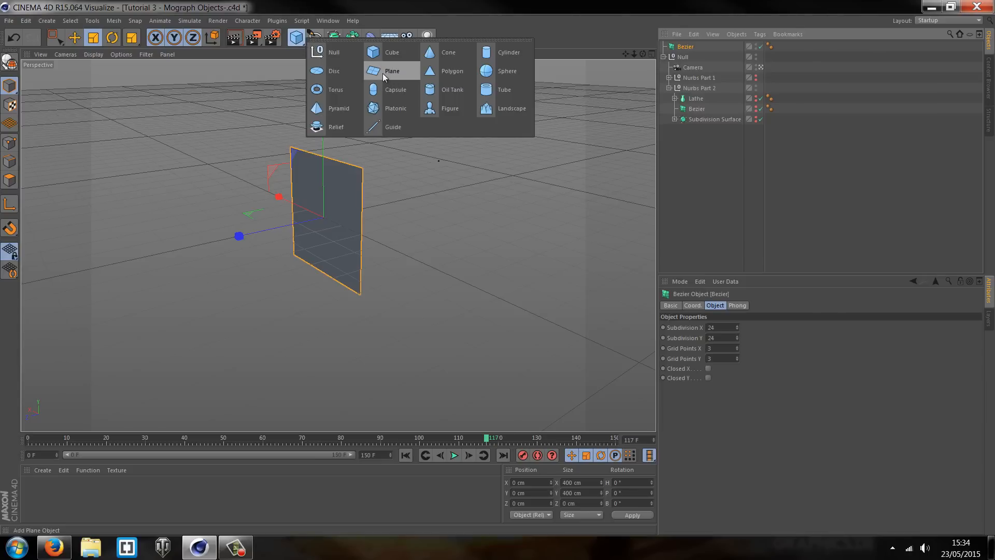
{"action": "left_click", "coordinate": [391, 71]}
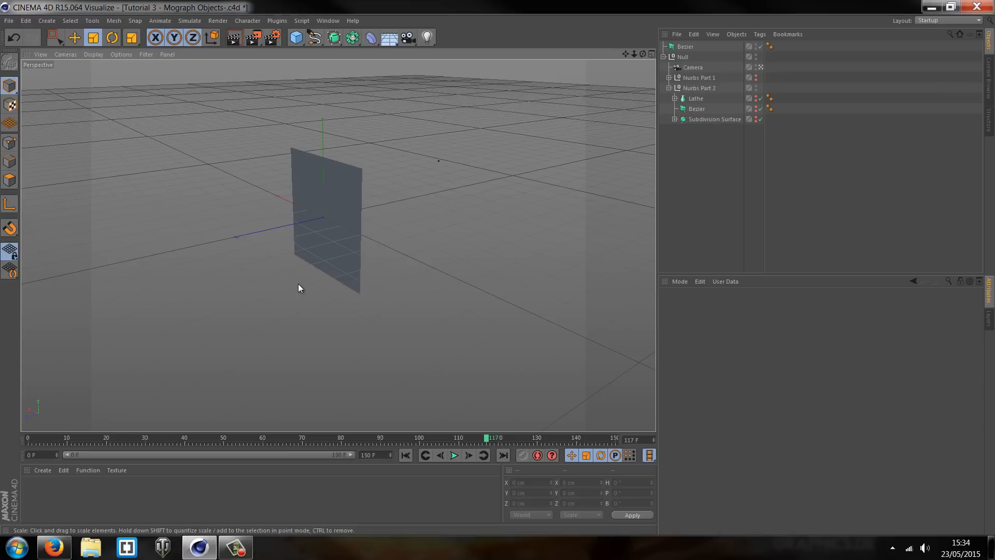
Step: Rotate the Bezier patch flat and enlarge it to about 943 by 596 cm
{"action": "left_click", "coordinate": [685, 46]}
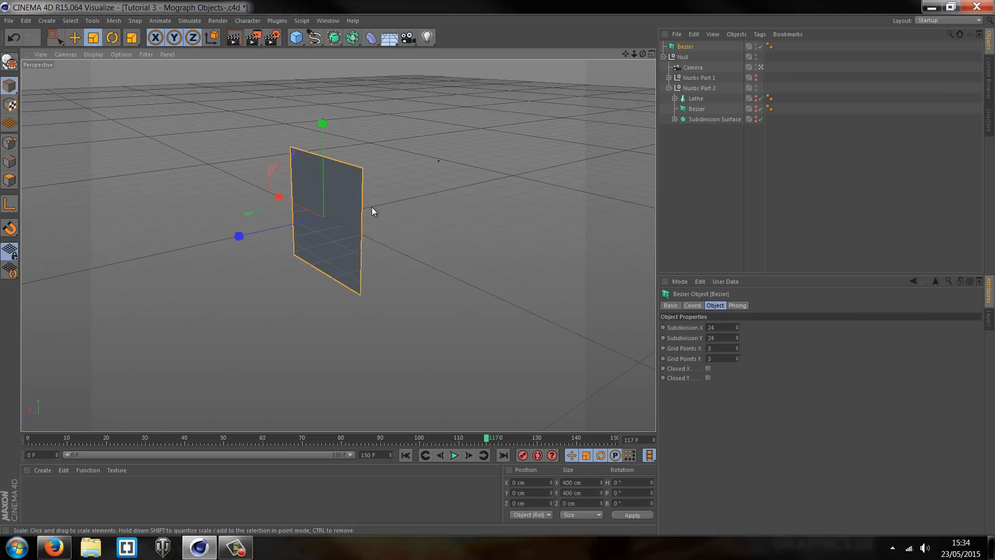
{"action": "left_click", "coordinate": [74, 38]}
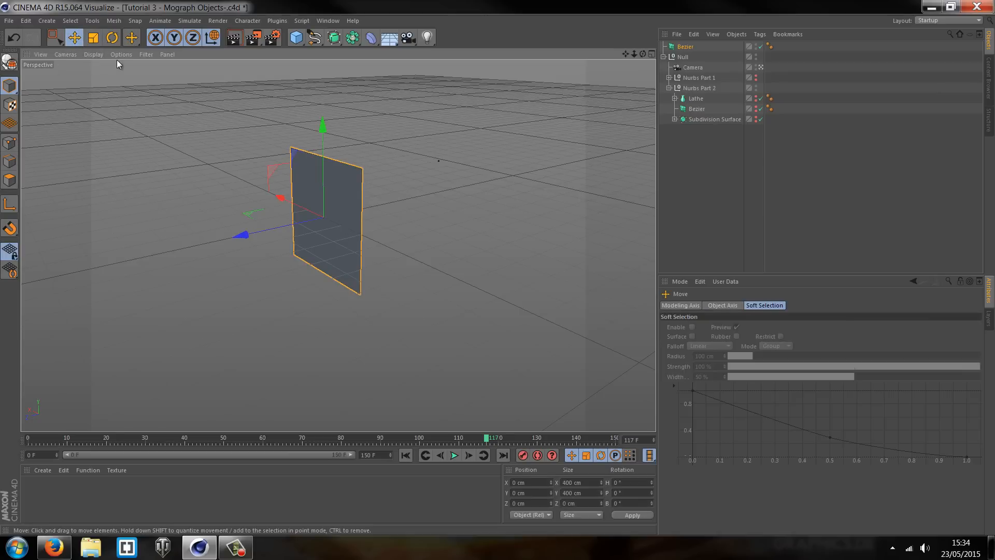
{"action": "left_click", "coordinate": [110, 37]}
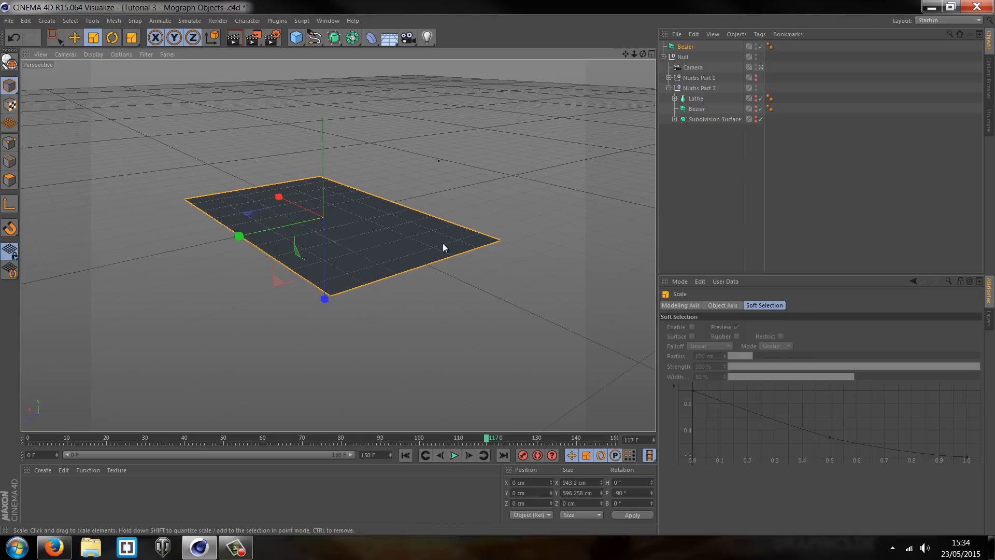
{"action": "left_click_drag", "start_coordinate": [444, 248], "coordinate": [495, 271]}
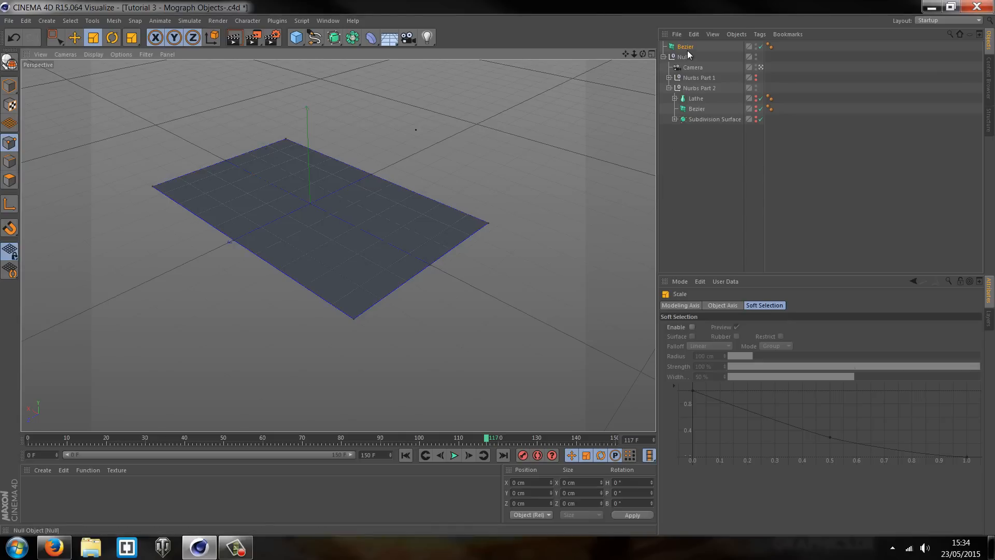
{"action": "left_click", "coordinate": [685, 46]}
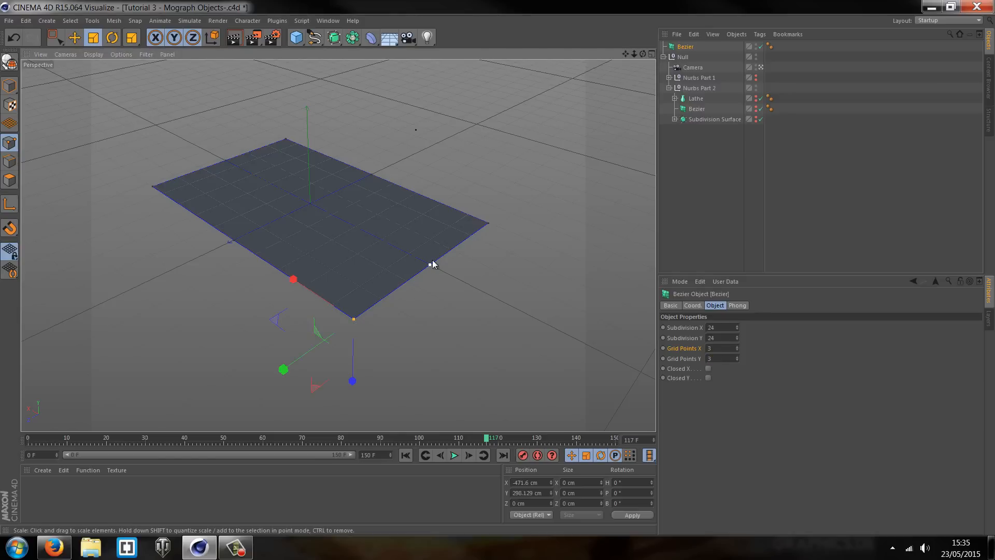
{"action": "mouse_move", "coordinate": [288, 141]}
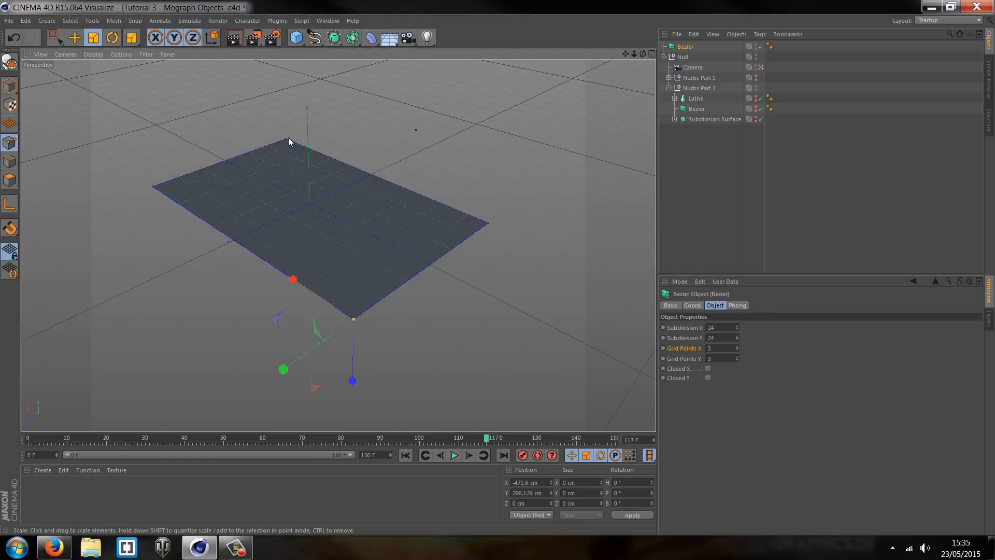
{"action": "mouse_move", "coordinate": [230, 164]}
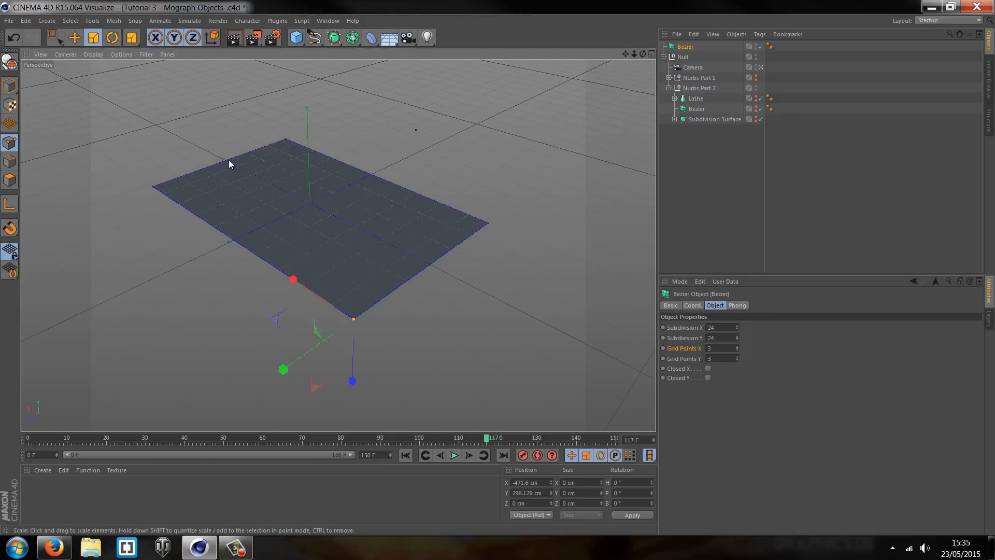
{"action": "mouse_move", "coordinate": [232, 246]}
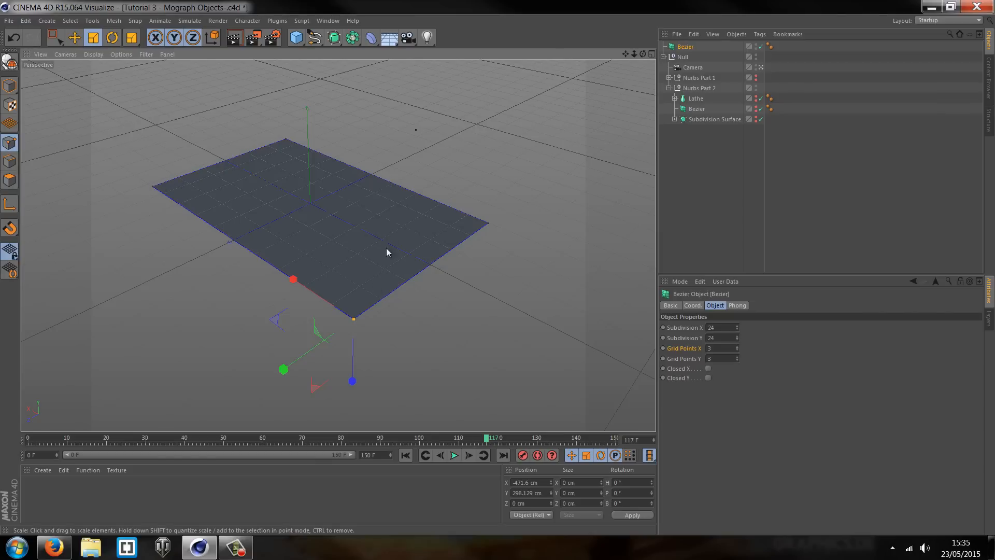
Step: Drag several Bezier control points up and down to bend the sheet into a hammock shape
{"action": "left_click", "coordinate": [93, 38]}
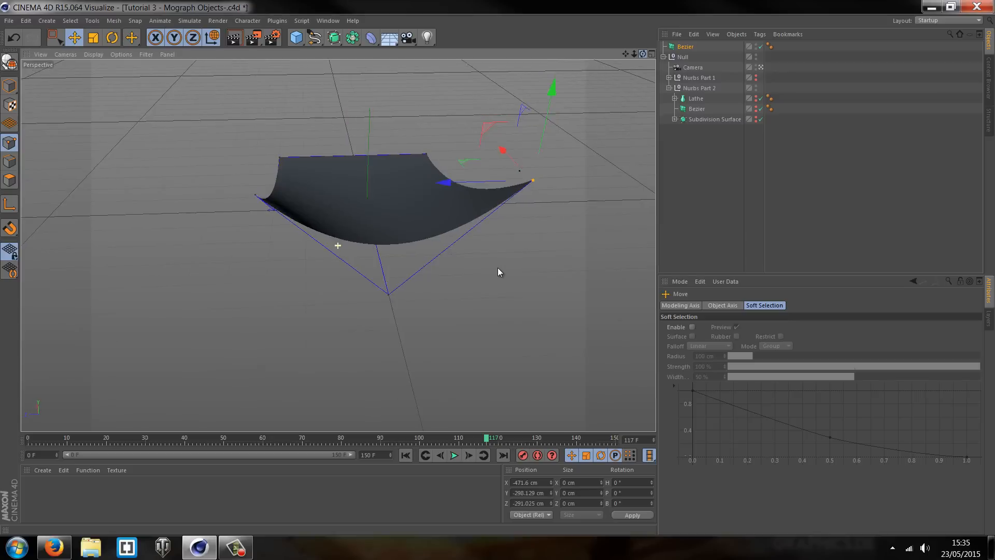
{"action": "left_click_drag", "start_coordinate": [498, 272], "coordinate": [393, 277]}
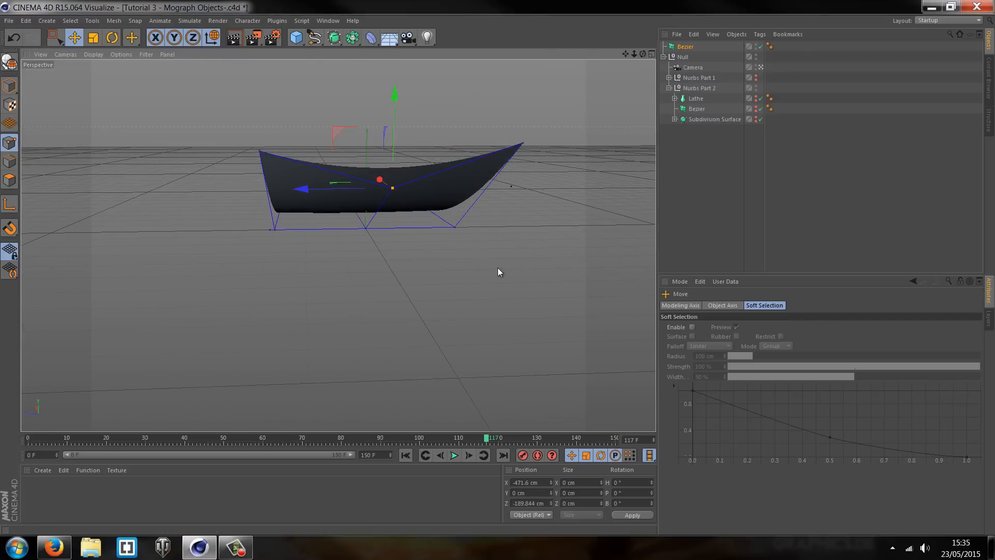
{"action": "left_click_drag", "start_coordinate": [381, 179], "coordinate": [343, 192]}
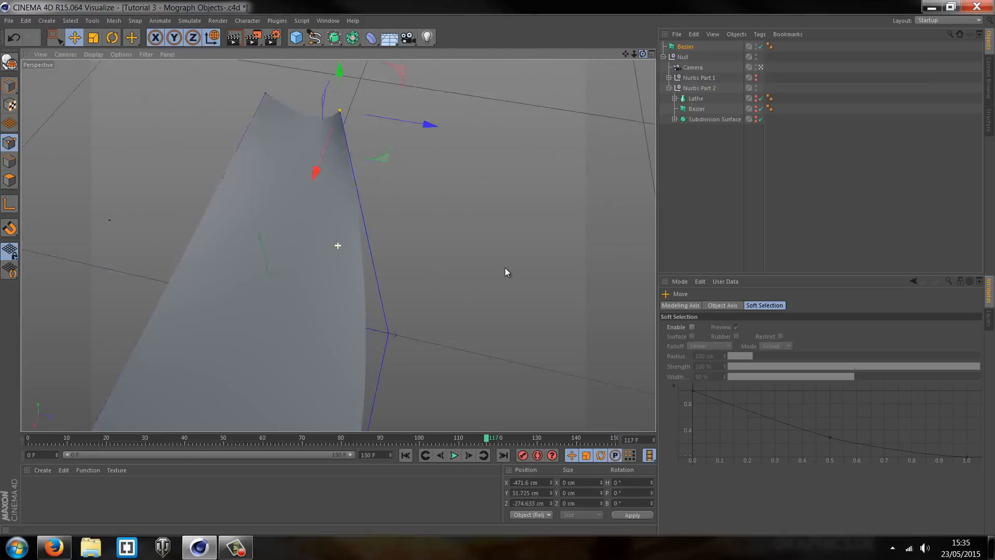
{"action": "left_click_drag", "start_coordinate": [338, 245], "coordinate": [324, 114]}
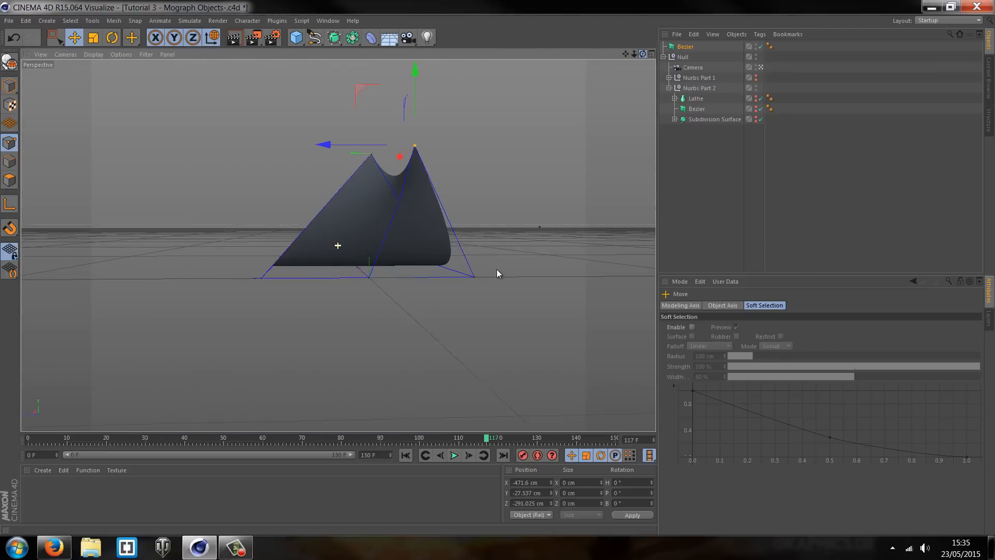
{"action": "left_click_drag", "start_coordinate": [415, 83], "coordinate": [401, 114]}
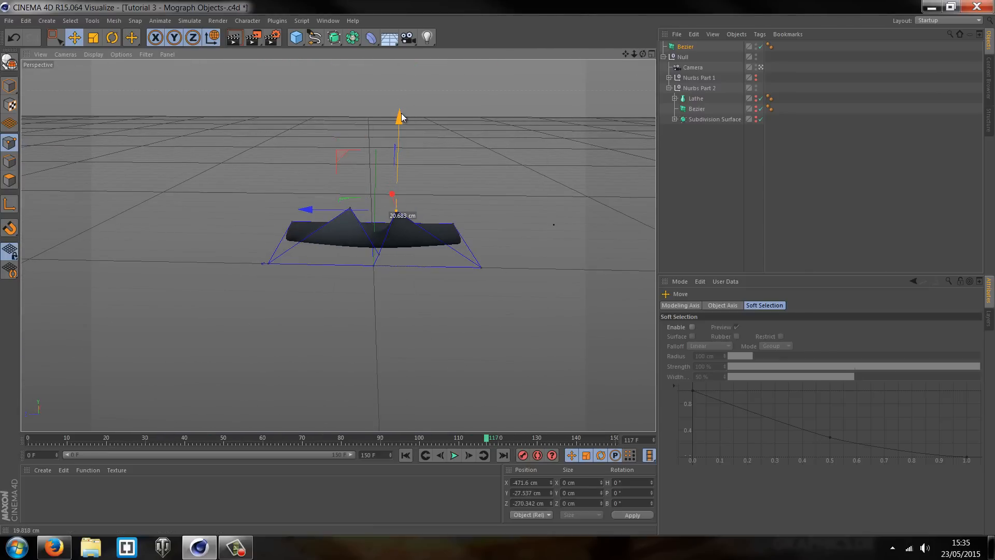
{"action": "left_click_drag", "start_coordinate": [399, 118], "coordinate": [565, 262]}
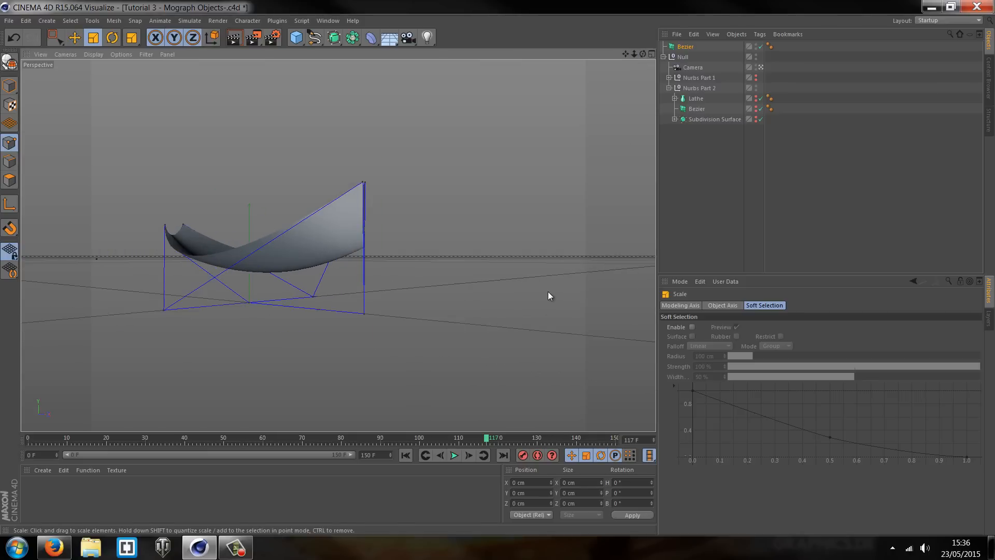
{"action": "mouse_move", "coordinate": [596, 306]}
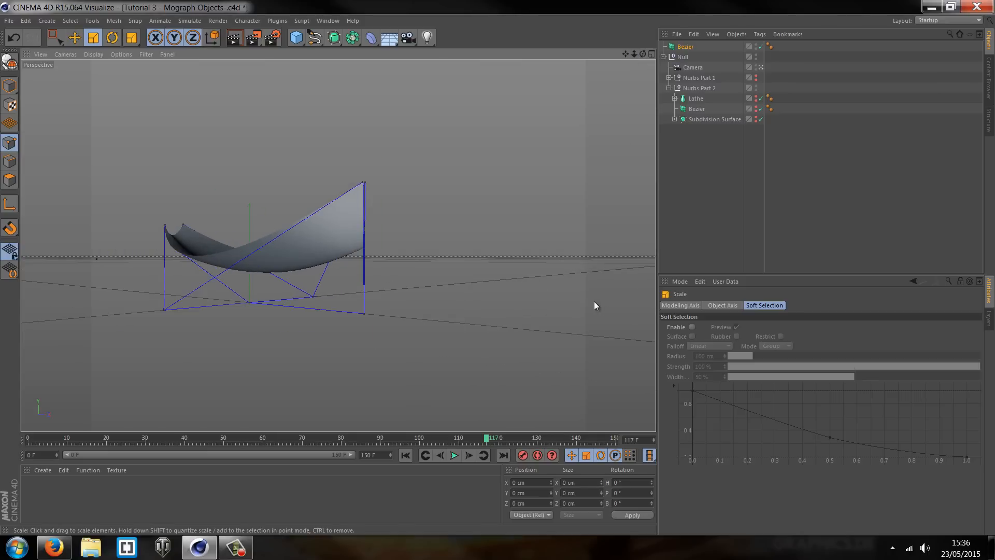
Step: Set the Bezier patch's Grid Points X and Y to 10 for a denser flat grid
{"action": "left_click", "coordinate": [685, 47]}
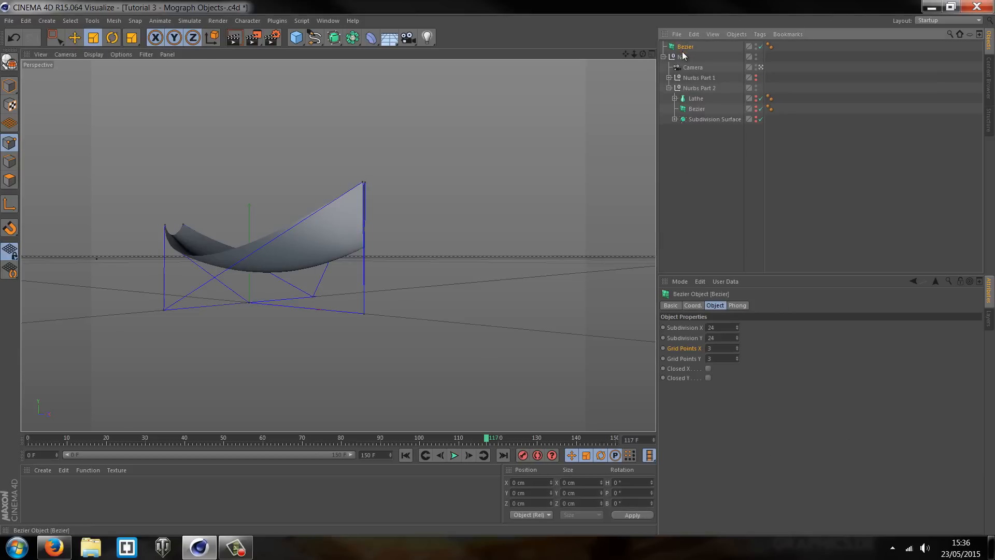
{"action": "left_click_drag", "start_coordinate": [318, 254], "coordinate": [498, 273]}
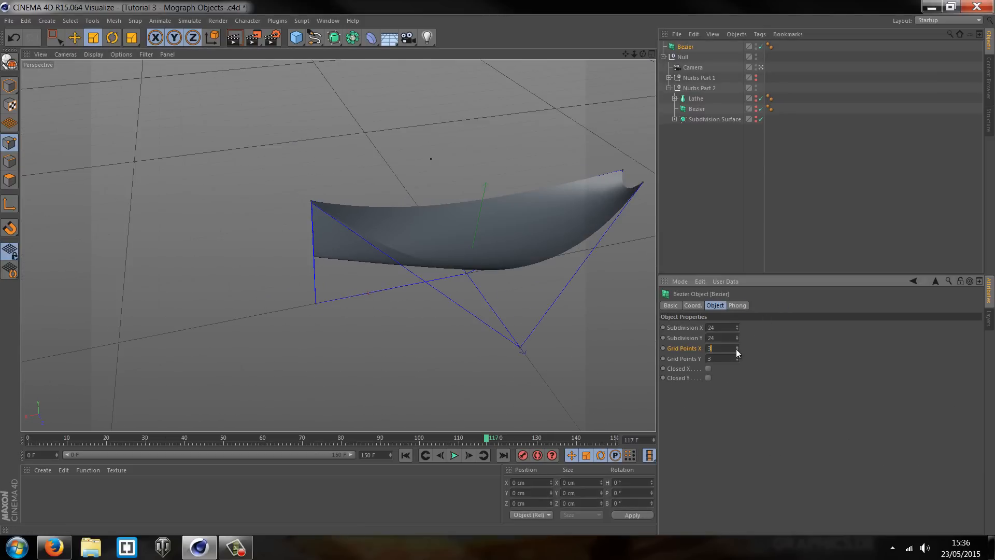
{"action": "type", "text": "6"}
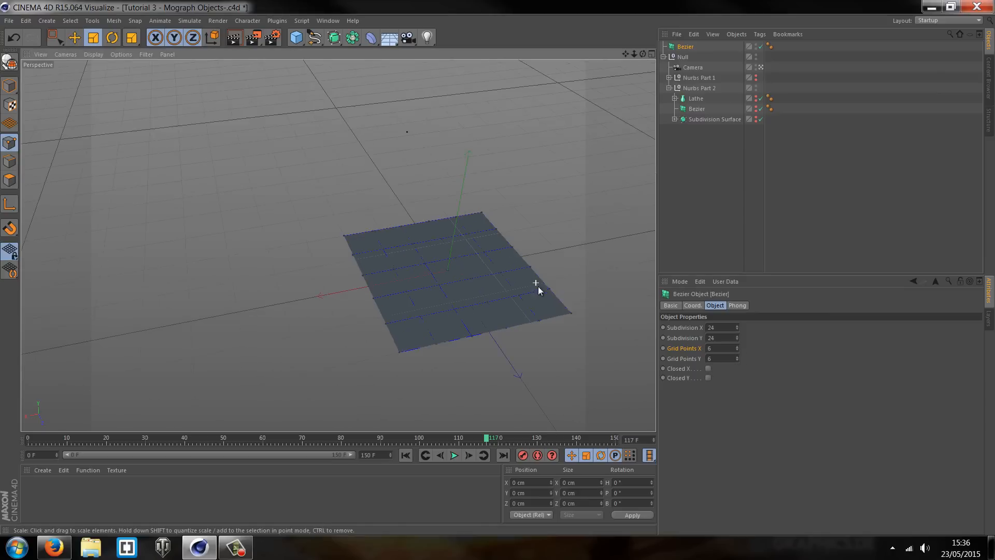
{"action": "left_click_drag", "start_coordinate": [535, 282], "coordinate": [637, 303]}
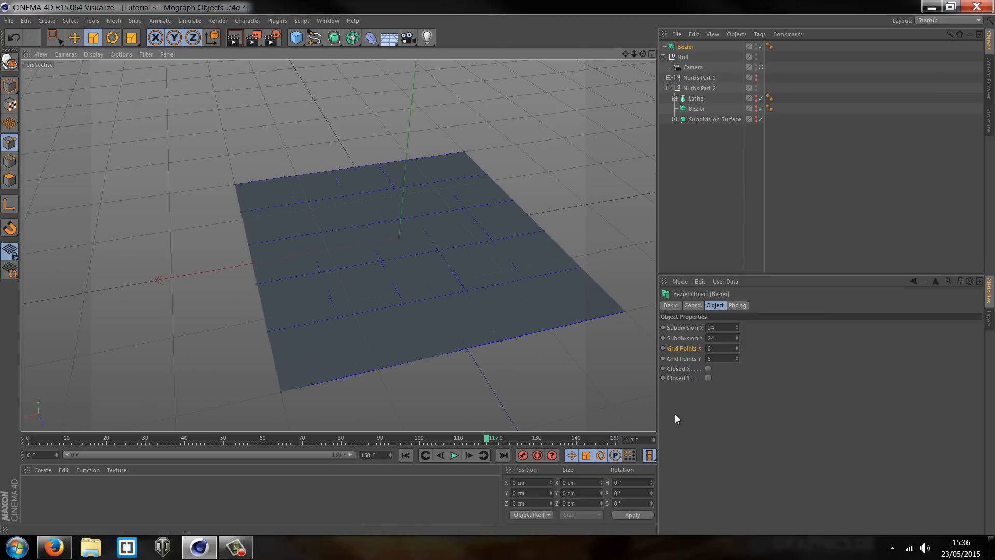
{"action": "left_click", "coordinate": [737, 346]}
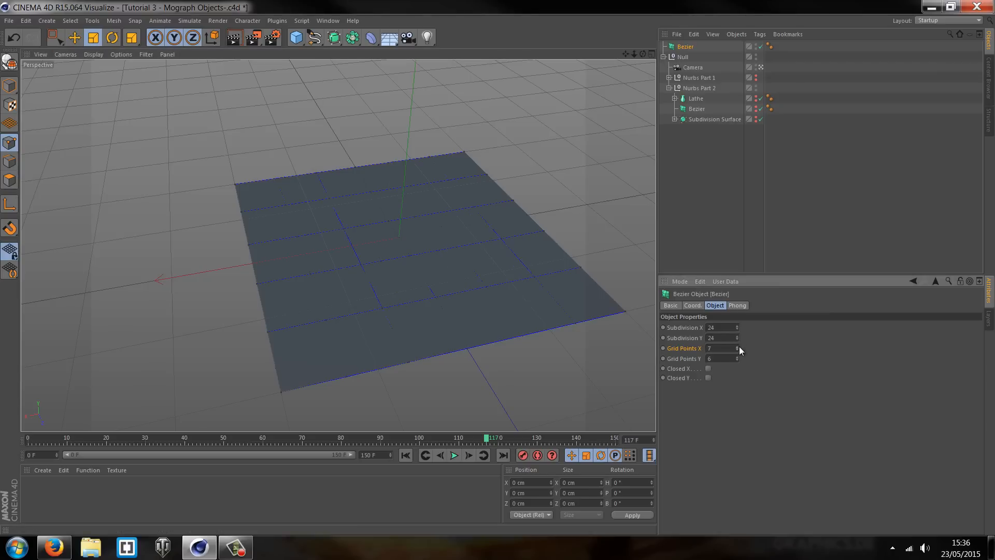
{"action": "left_click", "coordinate": [737, 346]}
{"action": "type", "text": "10"}
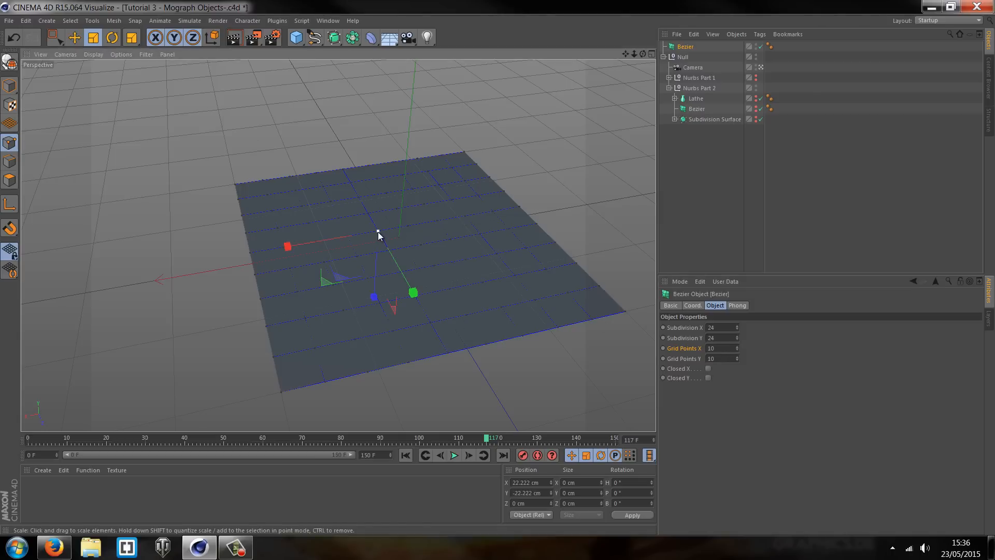
Step: Enable Closed X in the Bezier patch's Object tab
{"action": "left_click", "coordinate": [74, 37]}
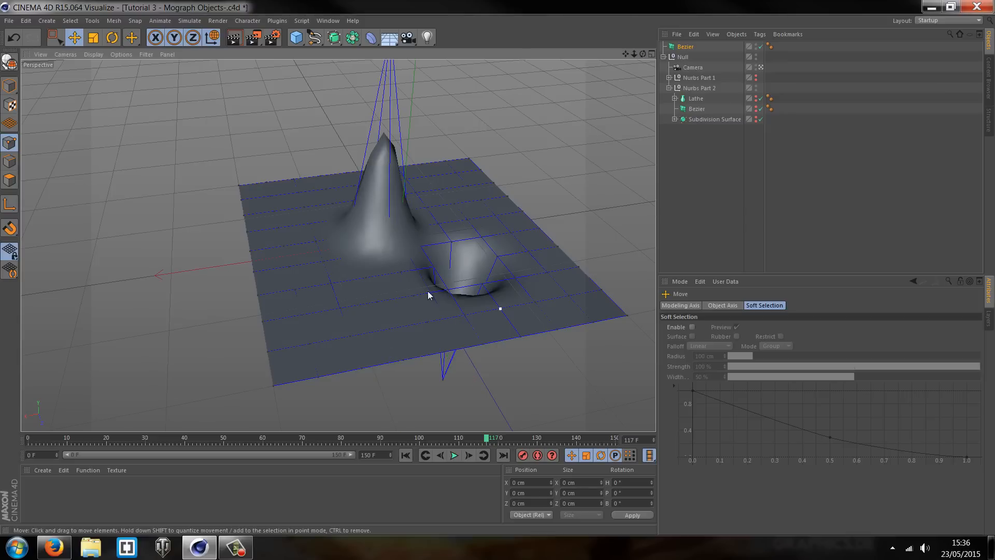
{"action": "mouse_move", "coordinate": [471, 282]}
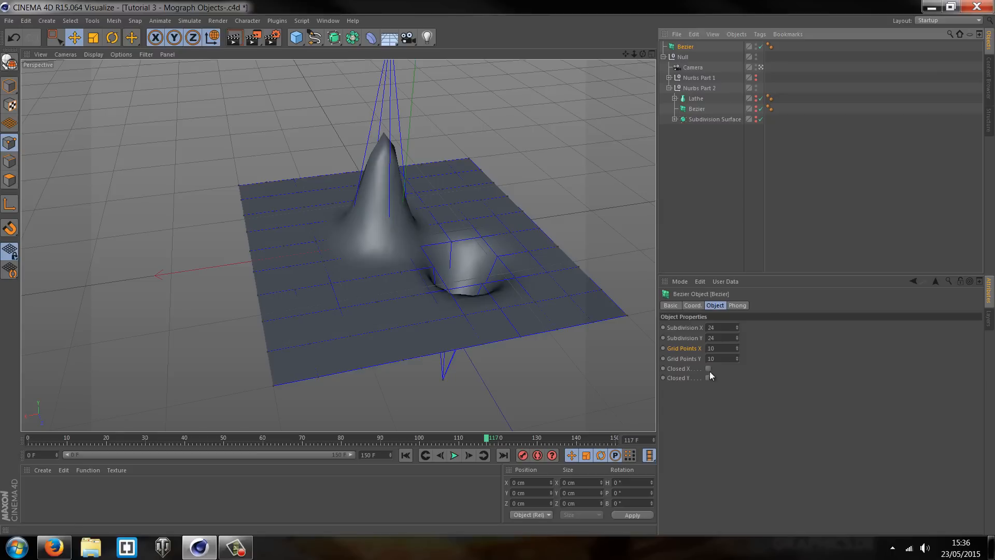
{"action": "left_click", "coordinate": [709, 369]}
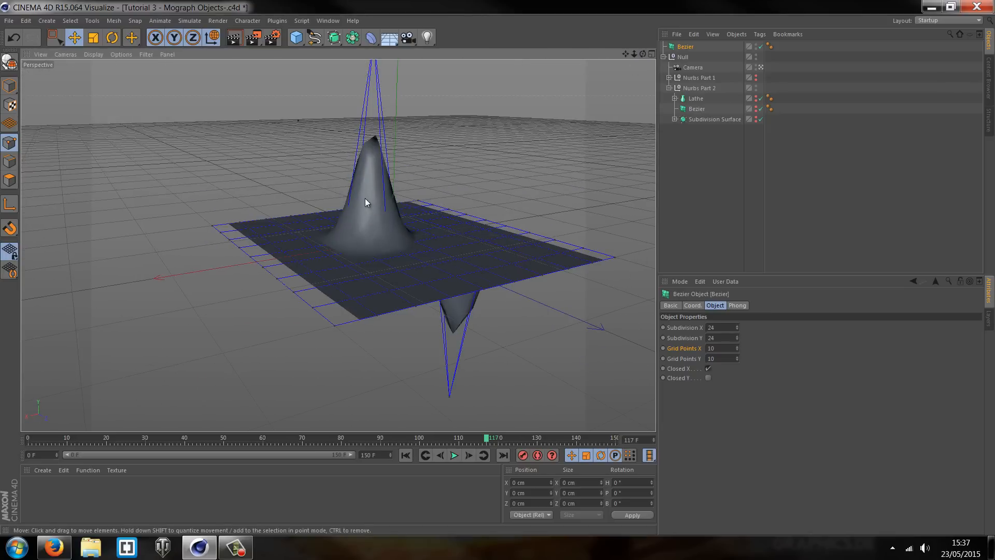
{"action": "mouse_move", "coordinate": [645, 62]}
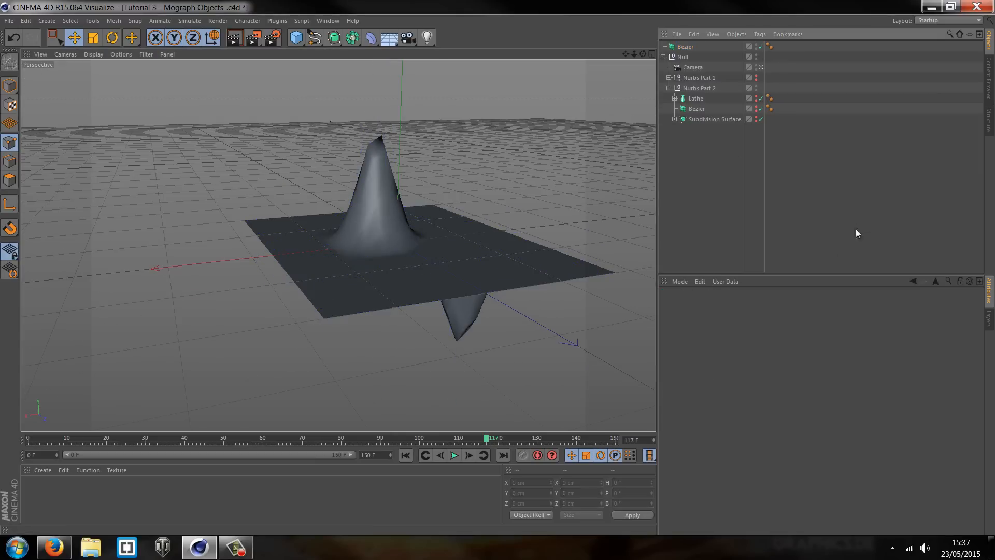
Step: Delete the Bezier patch, enable the Subdivision Surface, and select its Cube.1 whale cage
{"action": "left_click", "coordinate": [685, 46]}
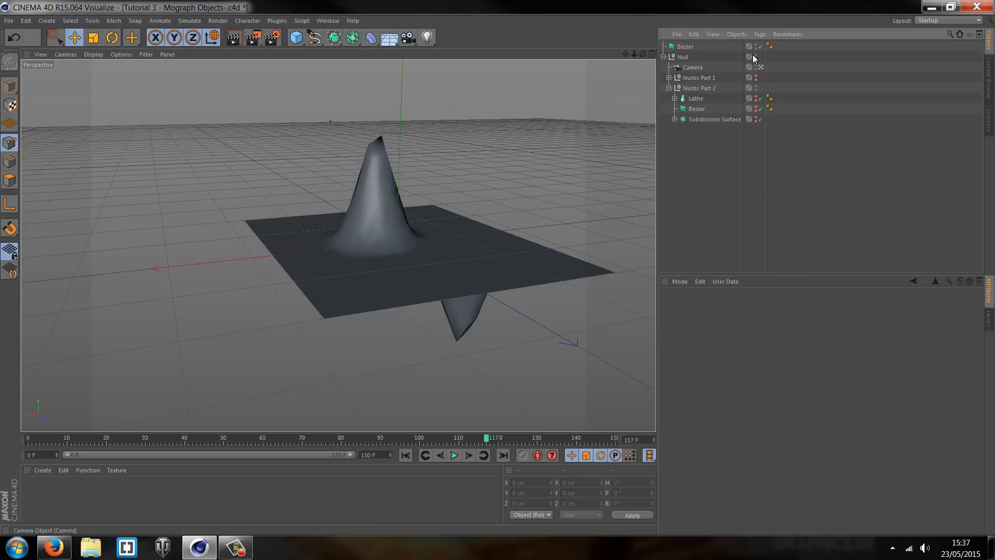
{"action": "left_click", "coordinate": [687, 46]}
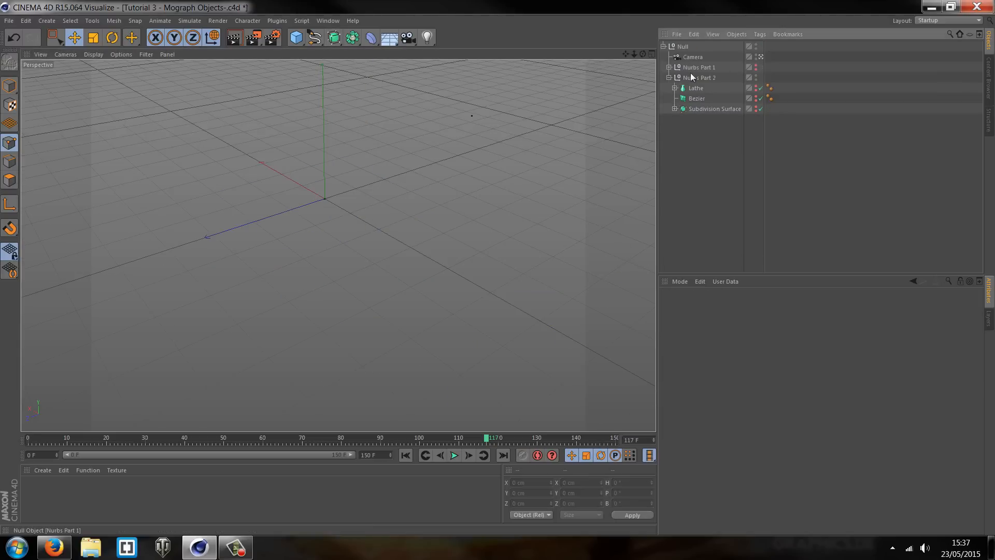
{"action": "left_click", "coordinate": [676, 109]}
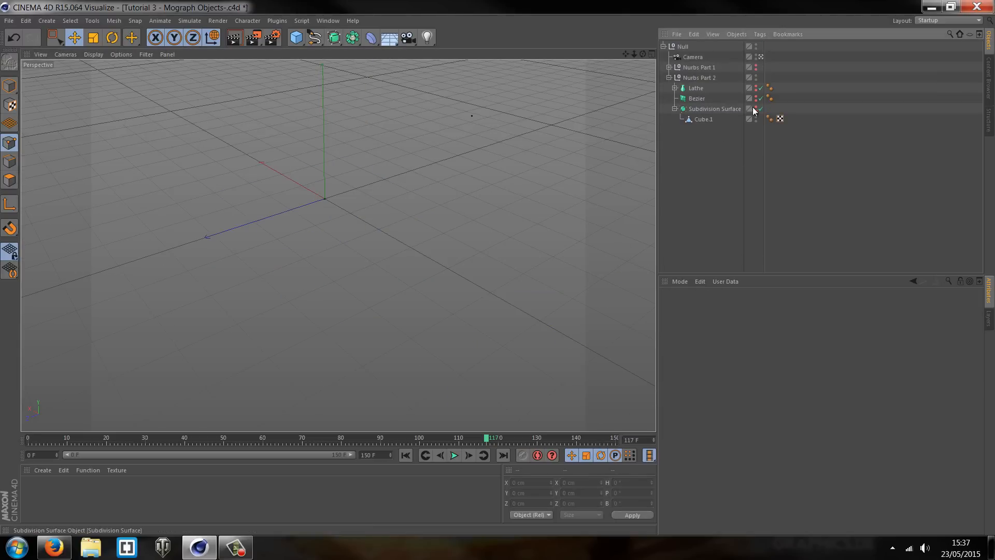
{"action": "left_click", "coordinate": [753, 109]}
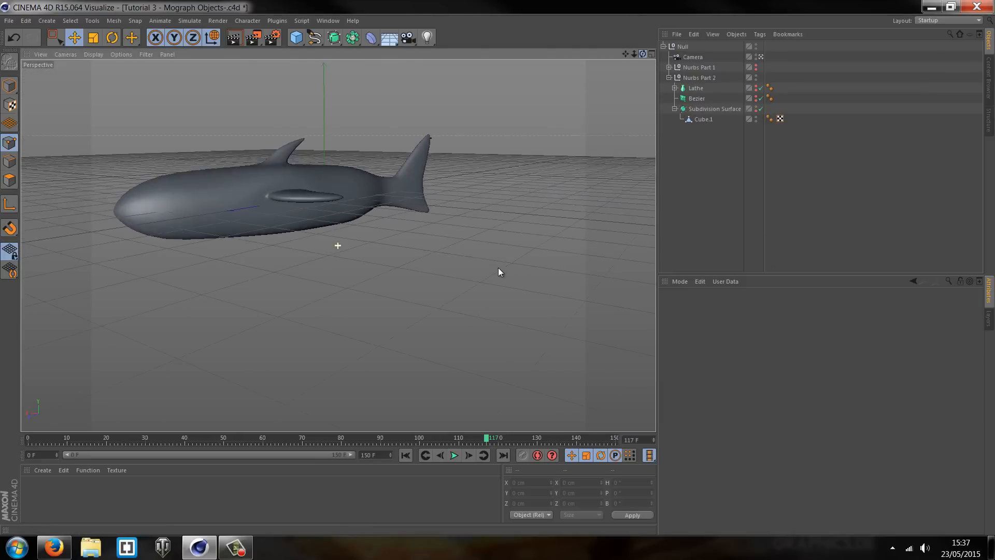
{"action": "left_click", "coordinate": [716, 108]}
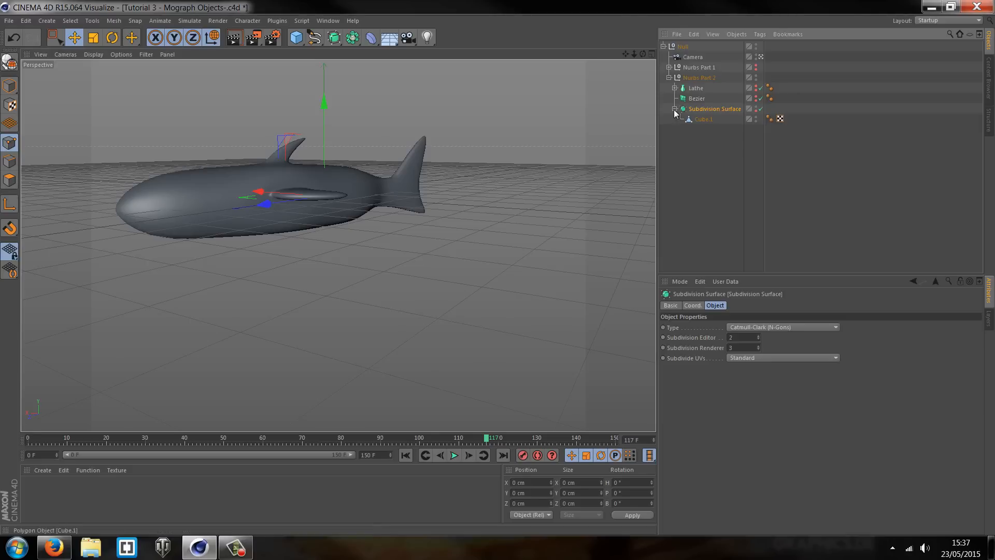
{"action": "left_click", "coordinate": [705, 119]}
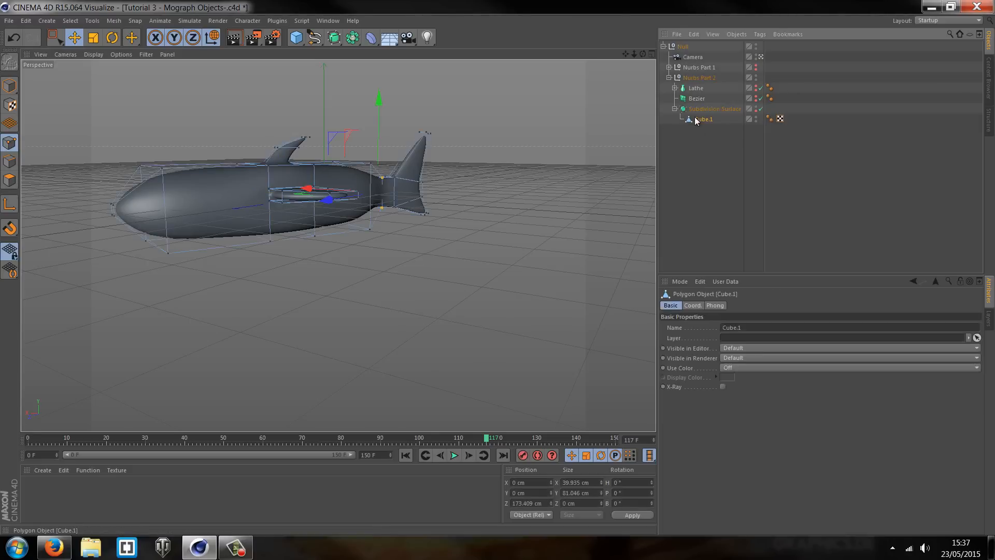
{"action": "mouse_move", "coordinate": [701, 124]}
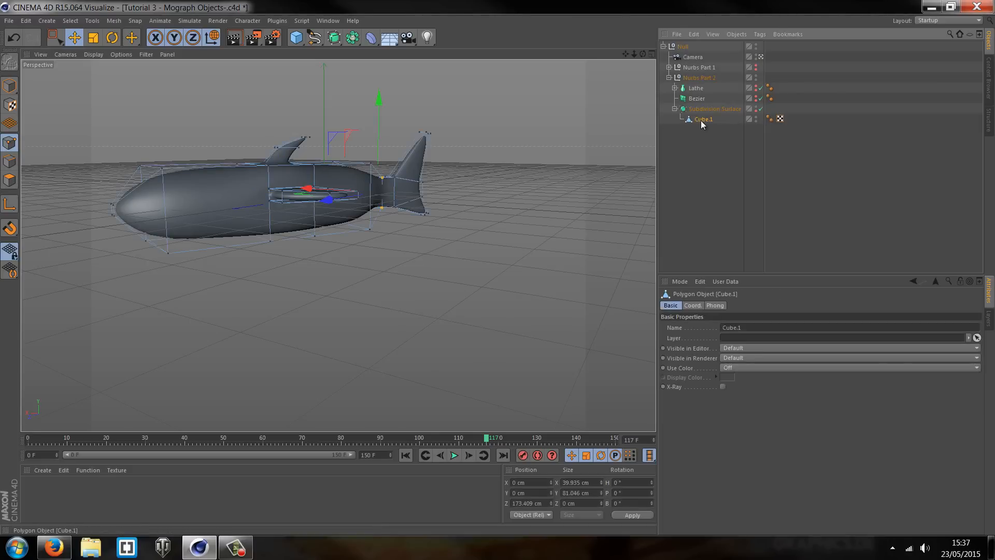
Step: Add a new Cube under Subdivision Surface and hide Cube.1, showing a smoothed sphere
{"action": "left_click", "coordinate": [294, 36]}
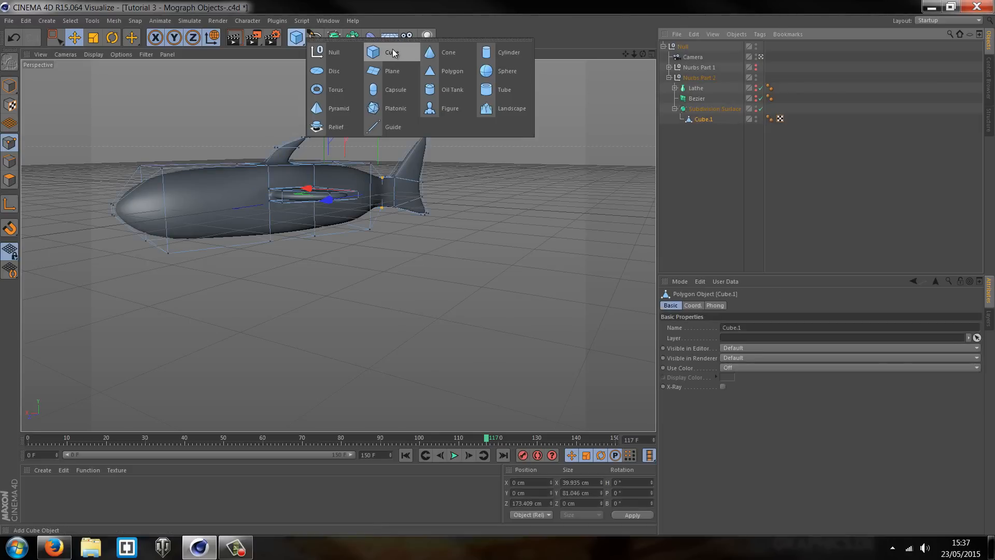
{"action": "left_click", "coordinate": [390, 52]}
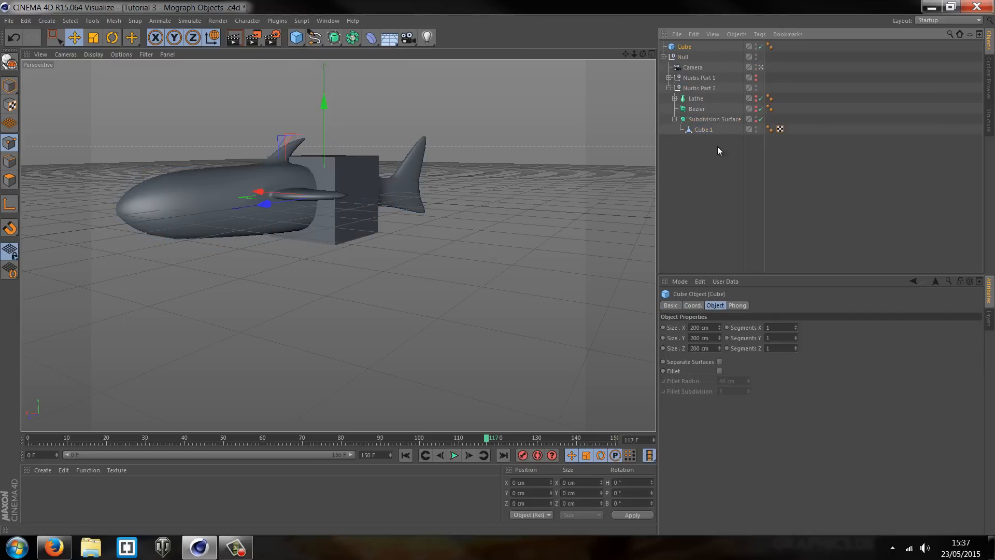
{"action": "left_click", "coordinate": [703, 130]}
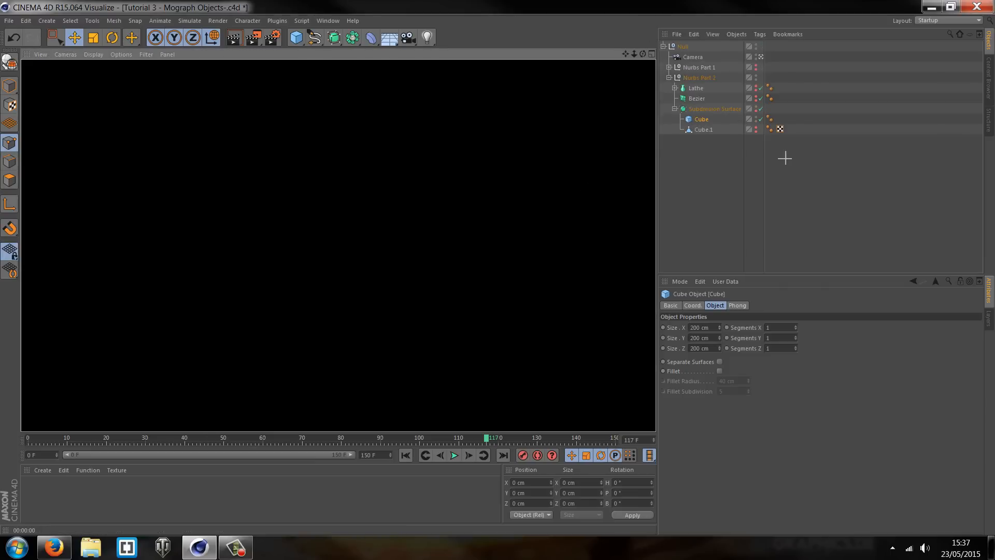
{"action": "left_click", "coordinate": [716, 109]}
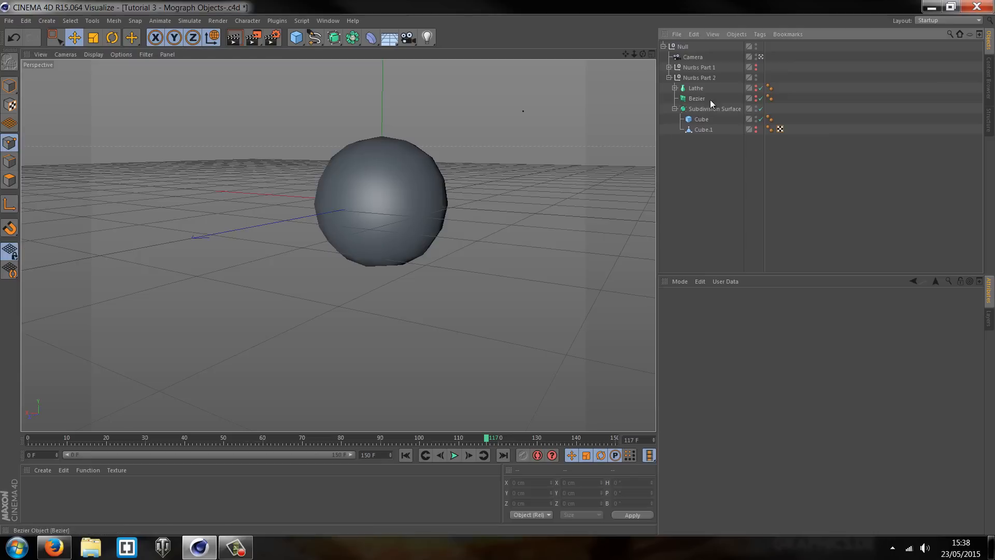
Step: Scale the smoothed Cube into a long oval, then reselect the Cube for polygon conversion
{"action": "left_click", "coordinate": [718, 108]}
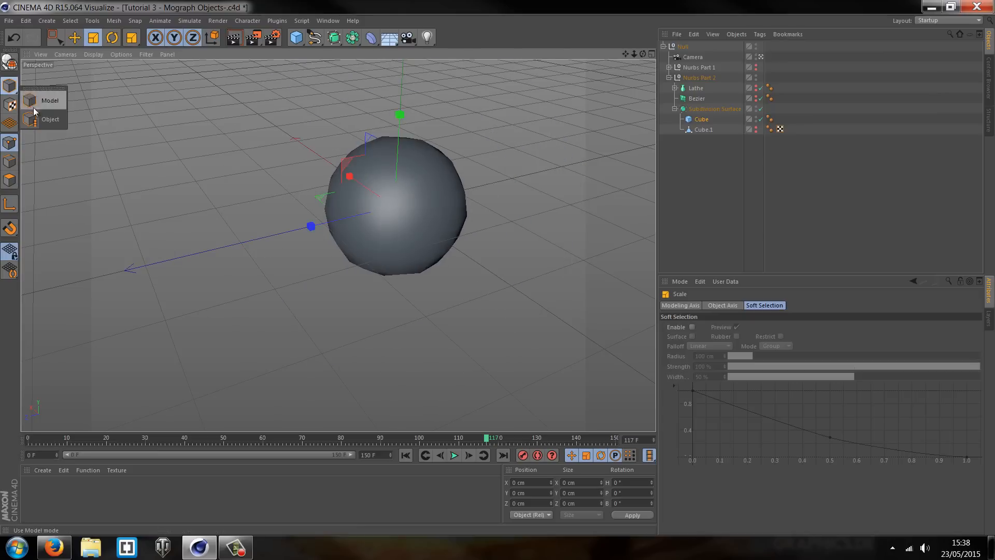
{"action": "left_click_drag", "start_coordinate": [309, 226], "coordinate": [117, 271]}
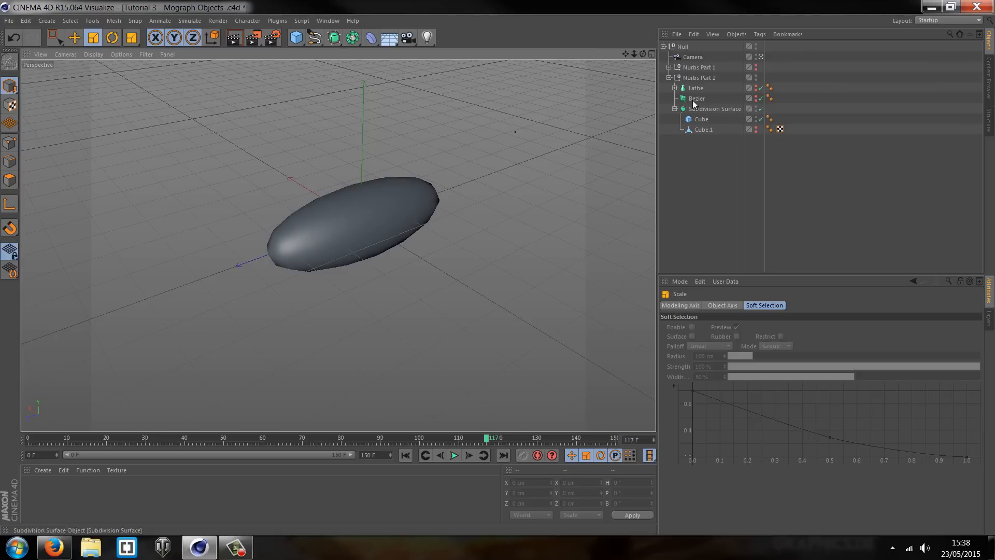
{"action": "left_click", "coordinate": [718, 109]}
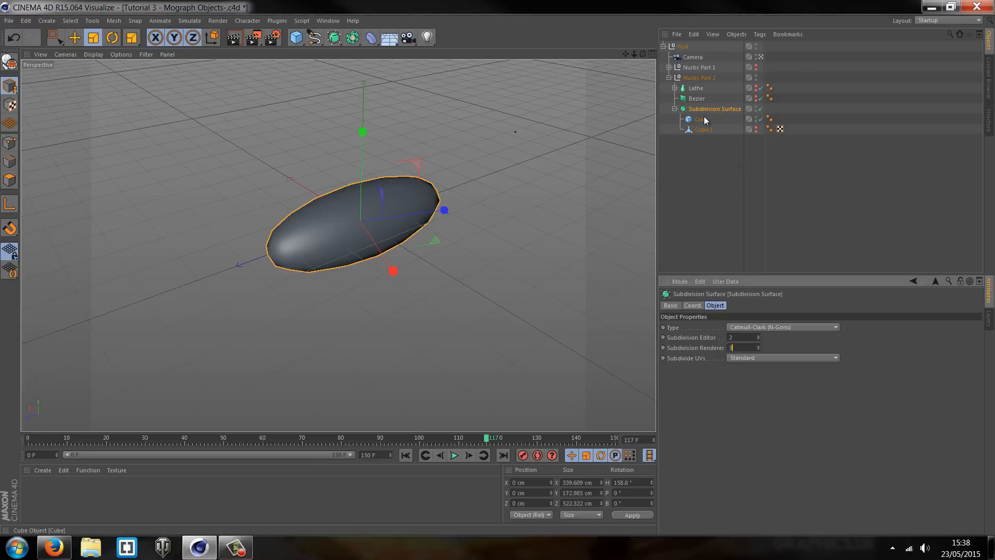
{"action": "left_click", "coordinate": [699, 118]}
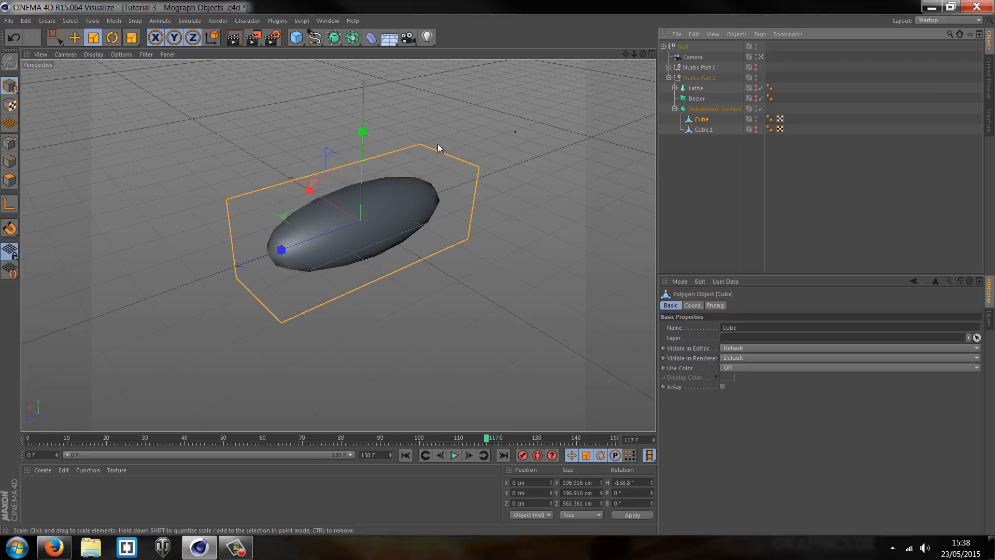
{"action": "mouse_move", "coordinate": [487, 237]}
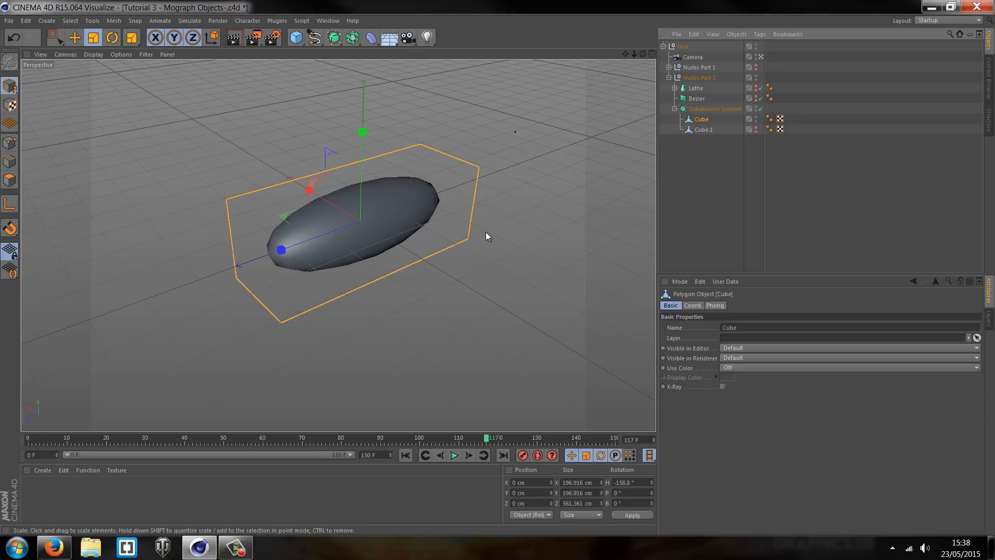
{"action": "mouse_move", "coordinate": [316, 204]}
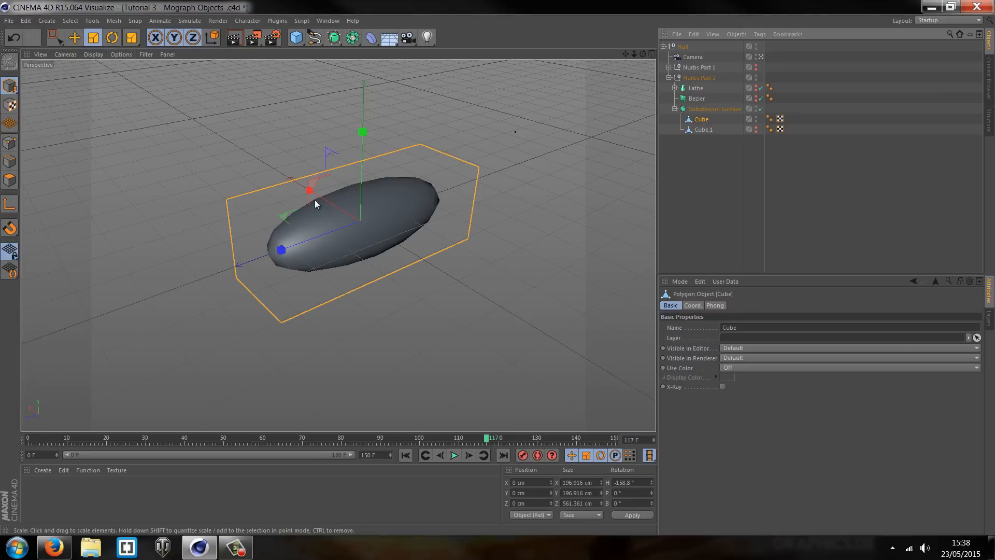
{"action": "left_click", "coordinate": [121, 54]}
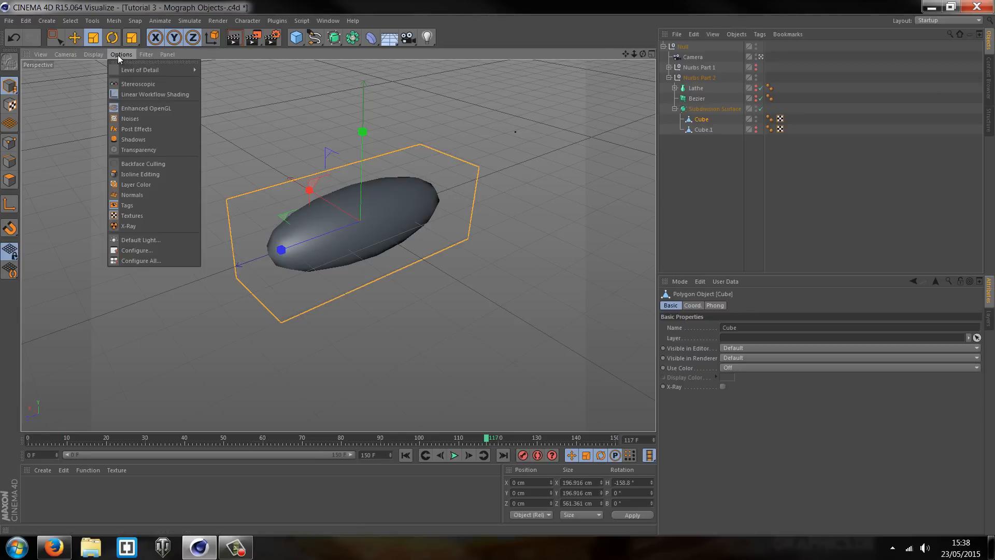
{"action": "mouse_move", "coordinate": [133, 174]}
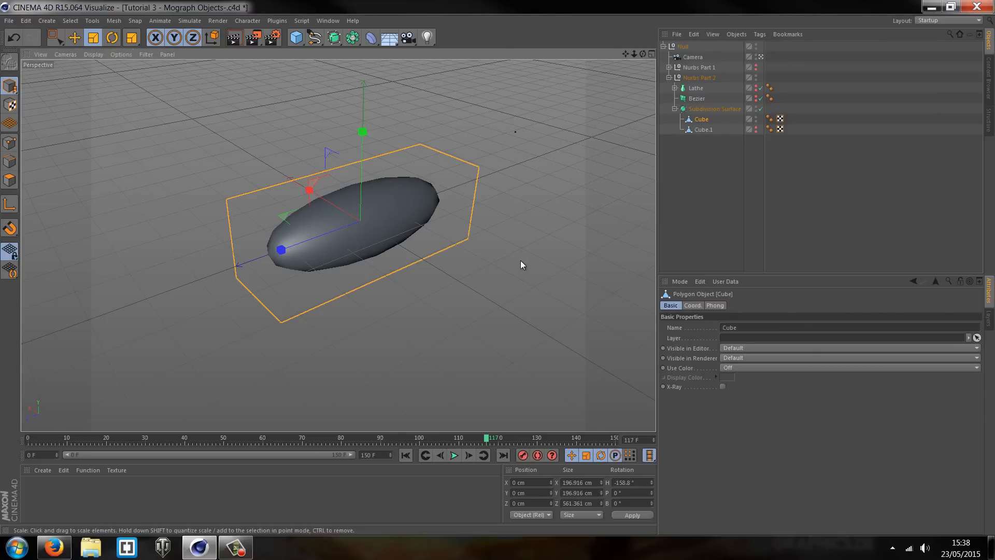
{"action": "mouse_move", "coordinate": [27, 202]}
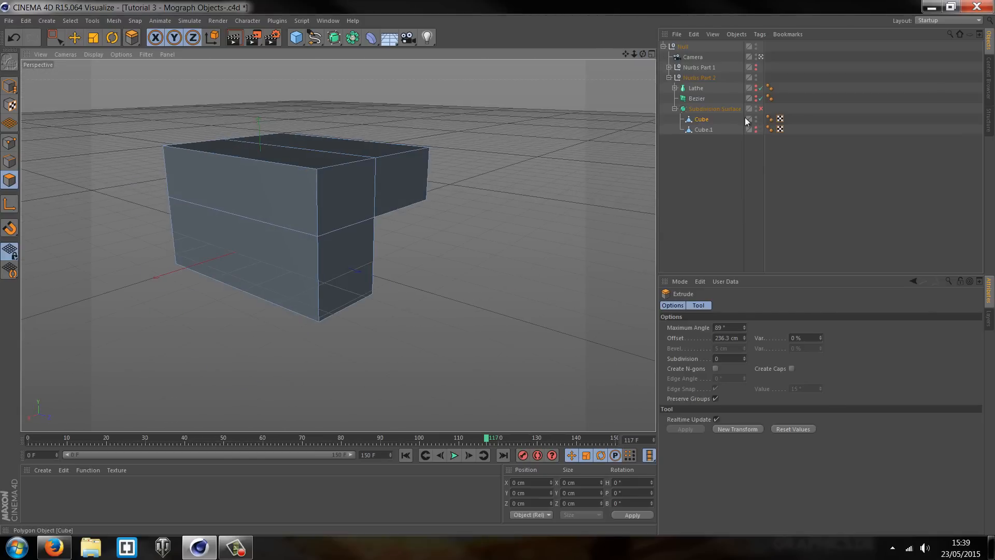
Step: Re-enable subdivision smoothing and extrude the Cube's bottom face outward into a peaked shape
{"action": "left_click", "coordinate": [761, 108]}
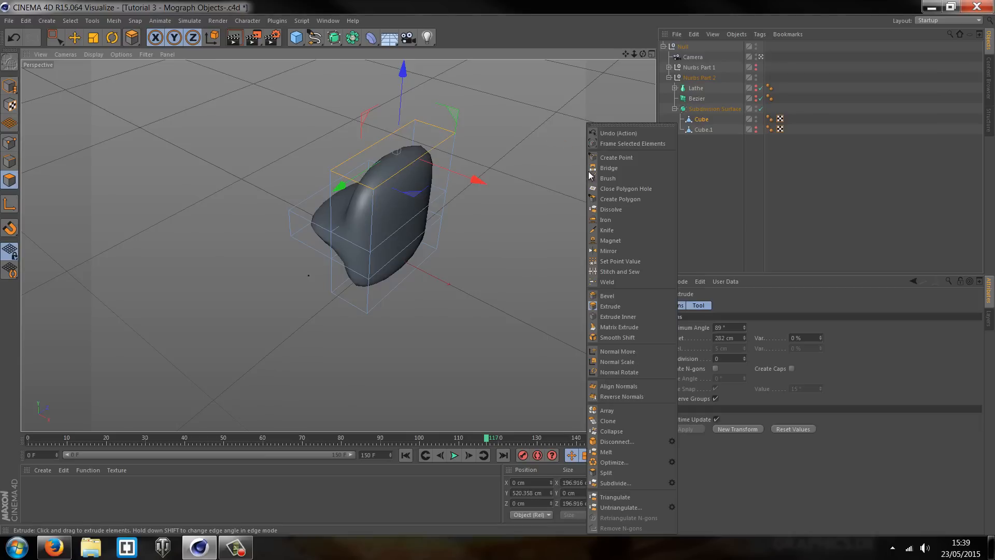
{"action": "left_click", "coordinate": [617, 316]}
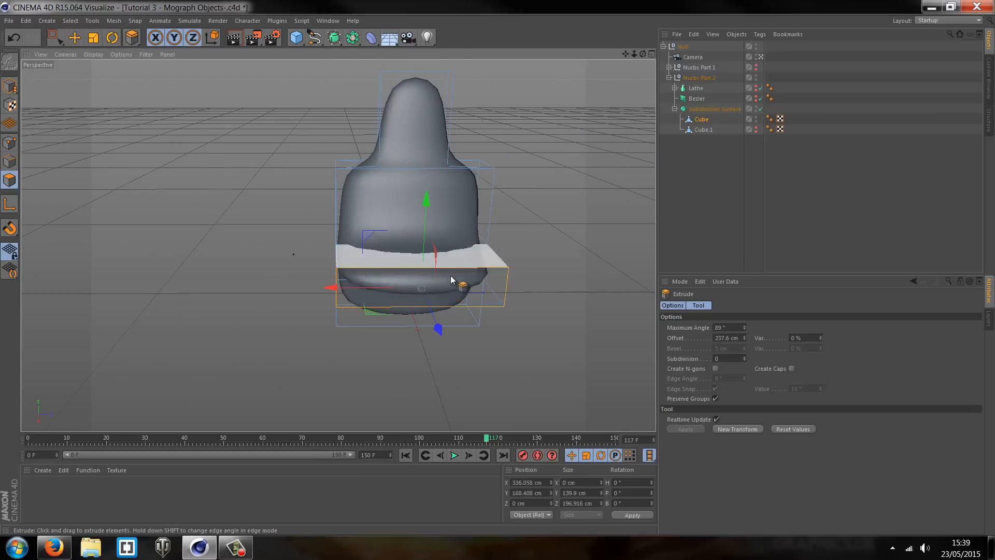
{"action": "left_click_drag", "start_coordinate": [451, 279], "coordinate": [501, 272]}
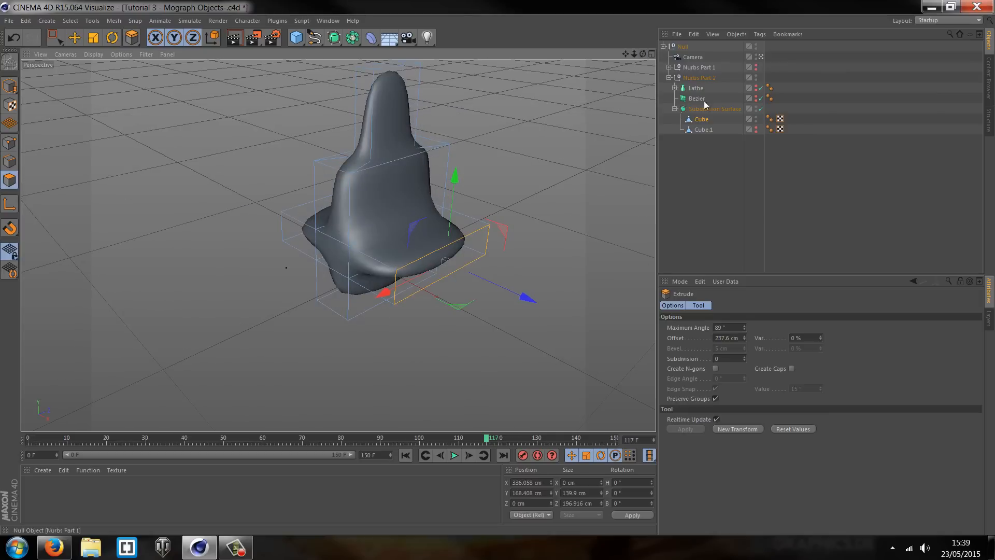
{"action": "left_click", "coordinate": [713, 109]}
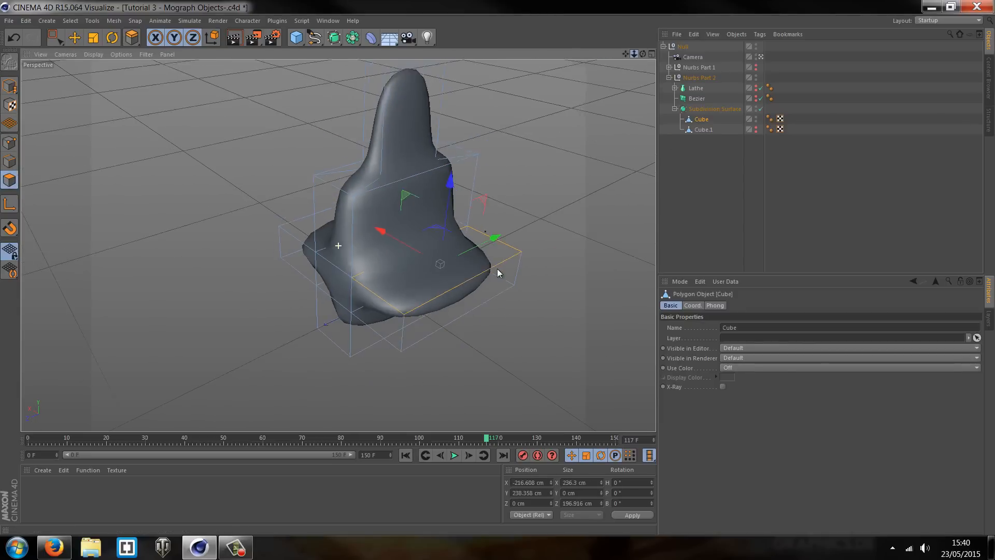
Step: Inspect the Cube's properties, then return to the Subdivision Surface settings
{"action": "left_click", "coordinate": [717, 108]}
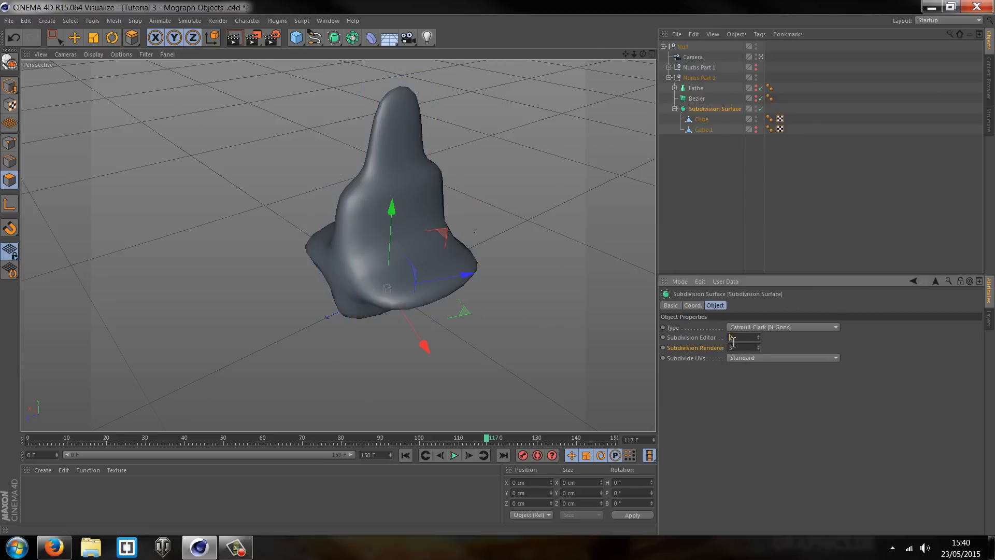
{"action": "left_click", "coordinate": [702, 119]}
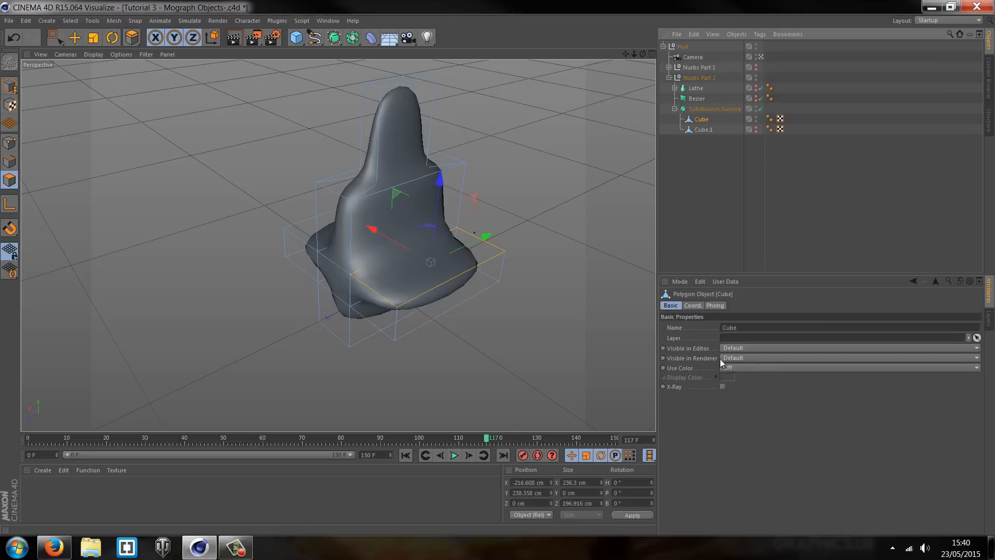
{"action": "left_click", "coordinate": [715, 108]}
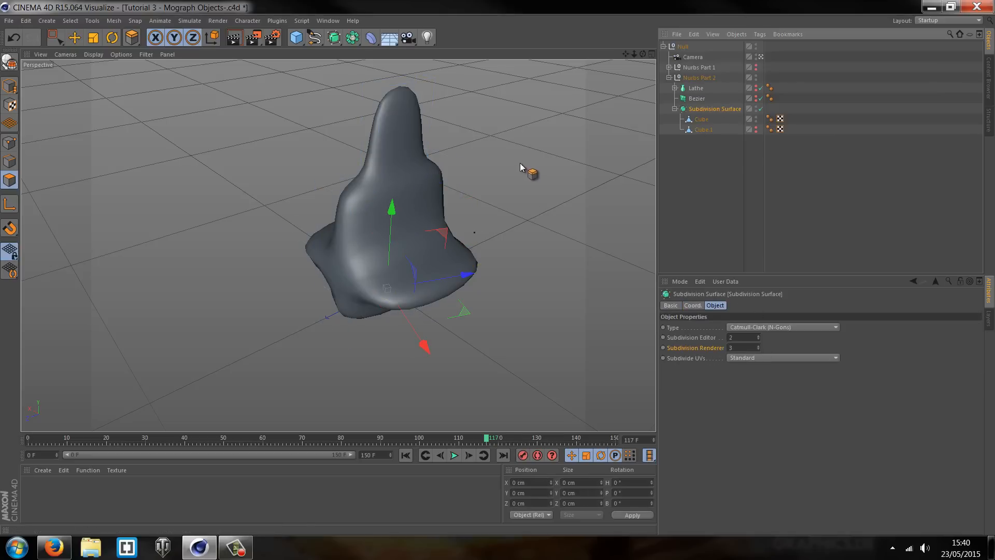
{"action": "mouse_move", "coordinate": [539, 141]}
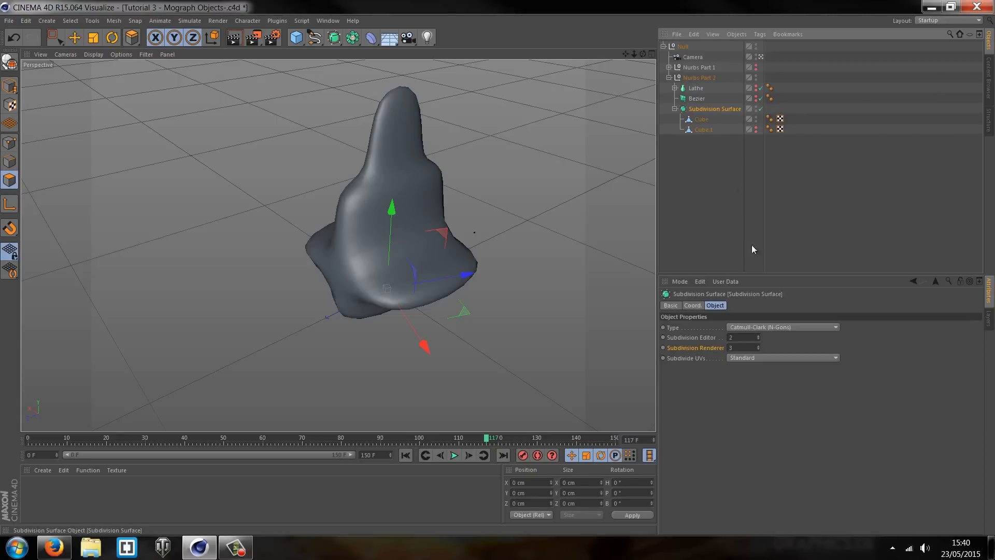
Step: Try editor levels 1, 4 and 5 and renderer levels 4 and 6, ending at editor 5, renderer 6
{"action": "left_click", "coordinate": [757, 339]}
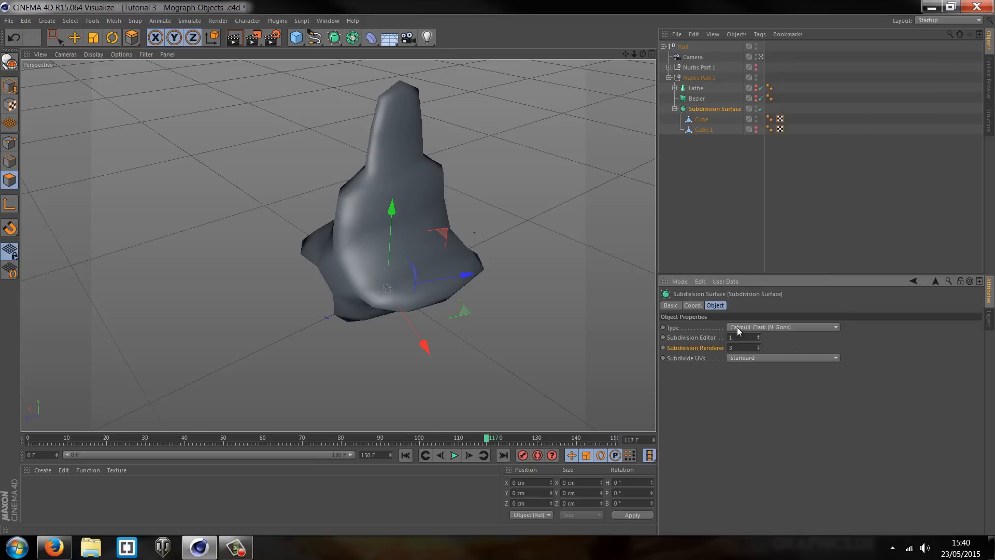
{"action": "left_click", "coordinate": [758, 346]}
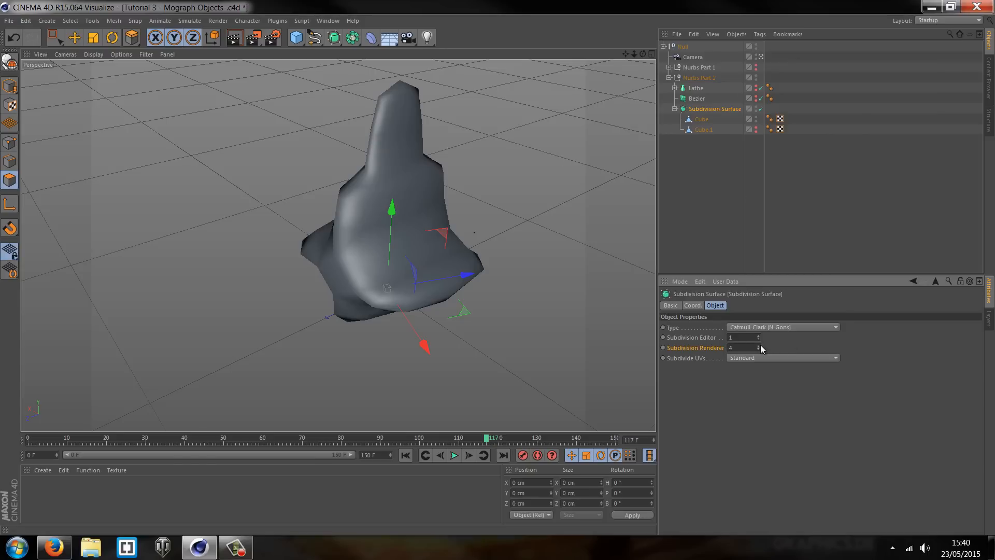
{"action": "left_click", "coordinate": [758, 335]}
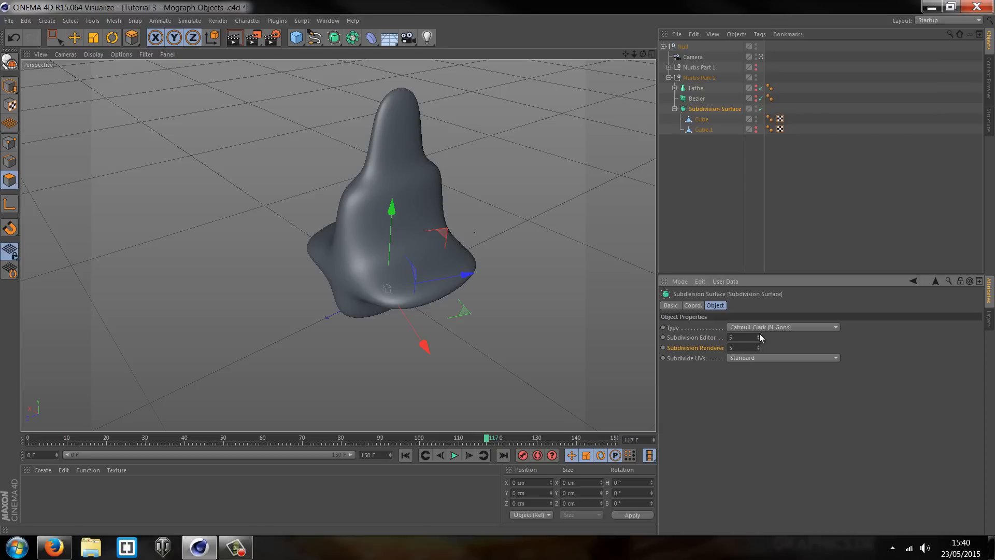
{"action": "left_click", "coordinate": [759, 339]}
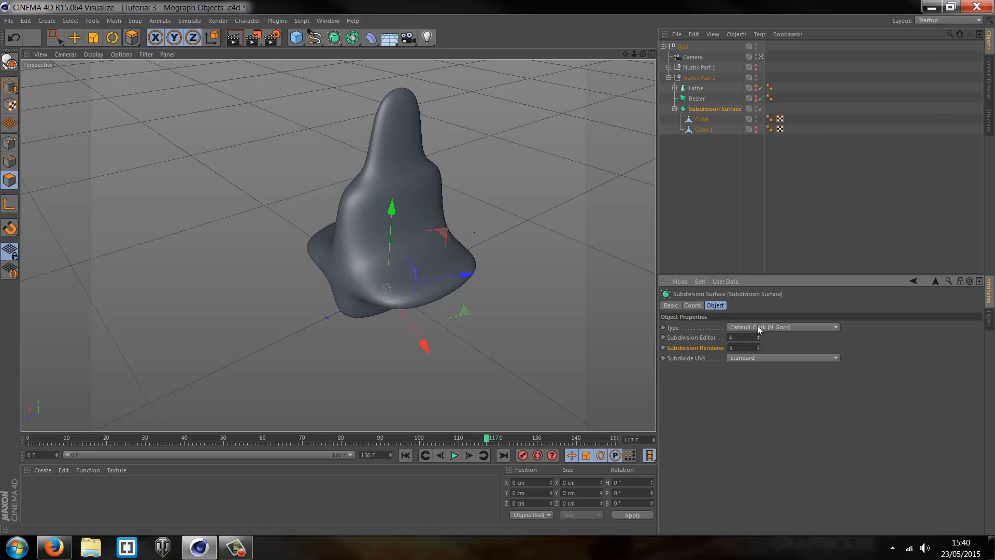
{"action": "left_click", "coordinate": [750, 346]}
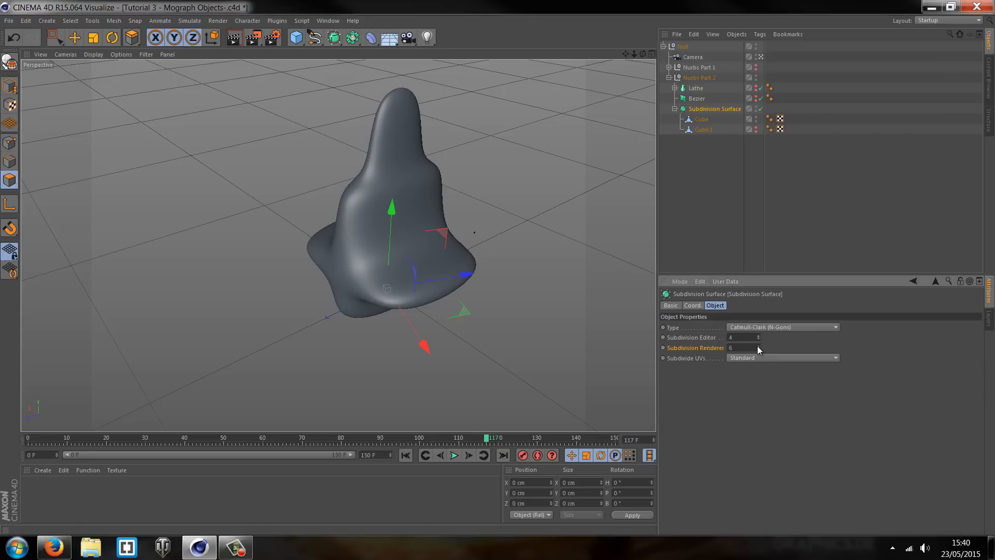
{"action": "left_click", "coordinate": [759, 336]}
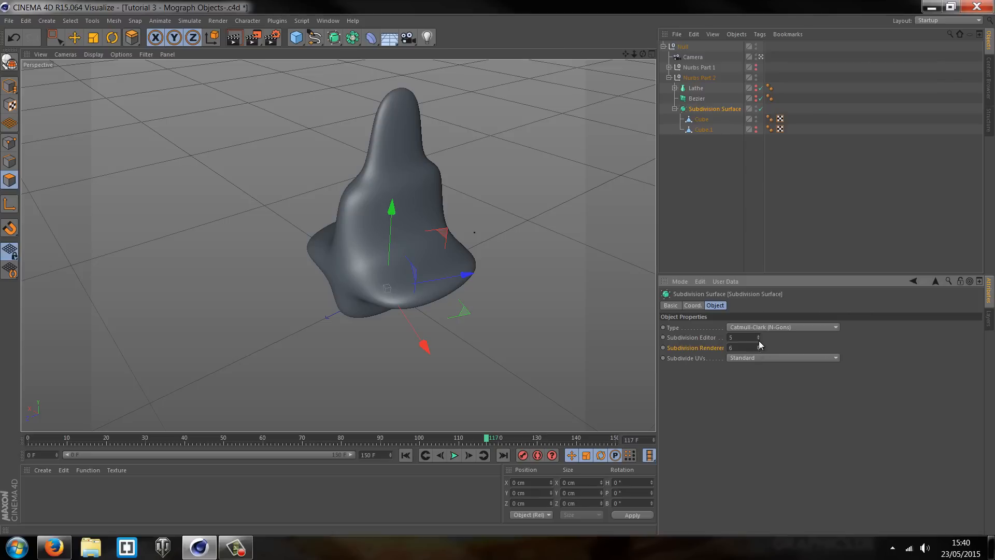
{"action": "left_click", "coordinate": [766, 340]}
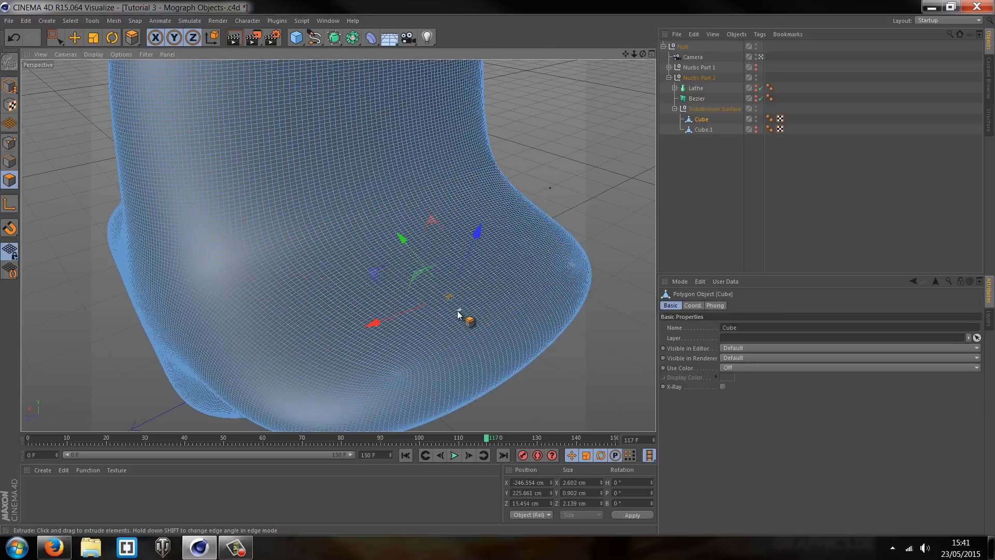
{"action": "left_click_drag", "start_coordinate": [469, 317], "coordinate": [464, 190]}
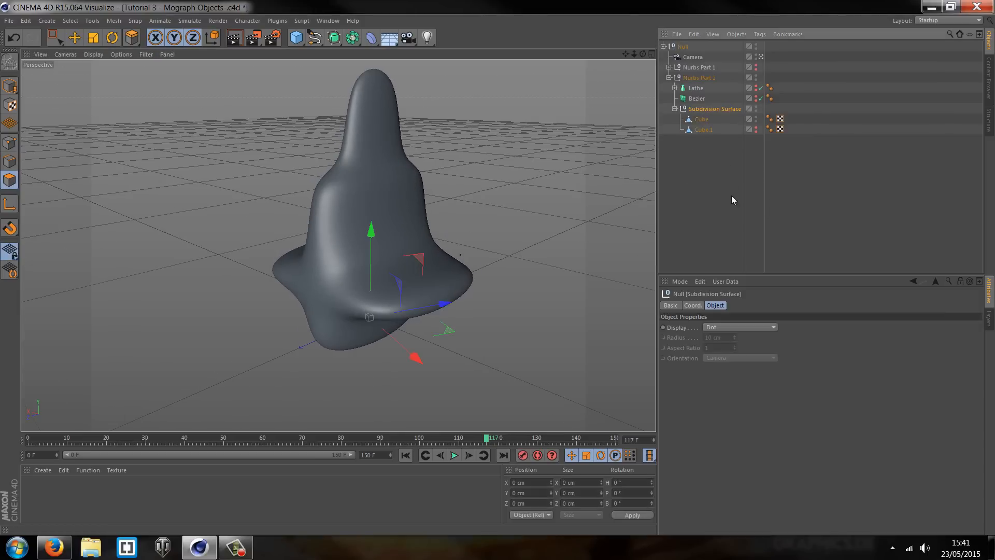
{"action": "left_click", "coordinate": [700, 119]}
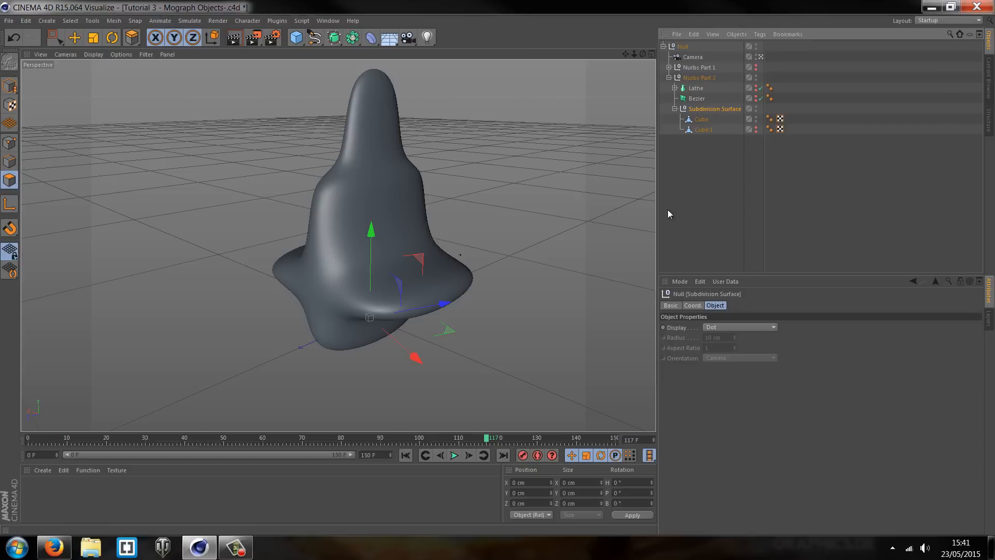
Step: Drop editor subdivisions to 2 and renderer to 1, then select the Cube to show its polygon edges
{"action": "left_click", "coordinate": [701, 119]}
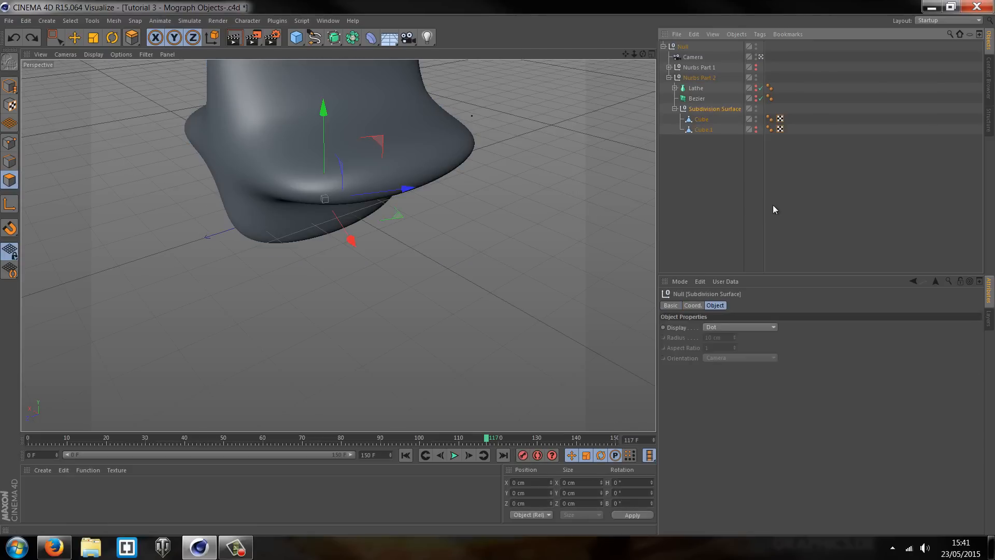
{"action": "left_click", "coordinate": [718, 108]}
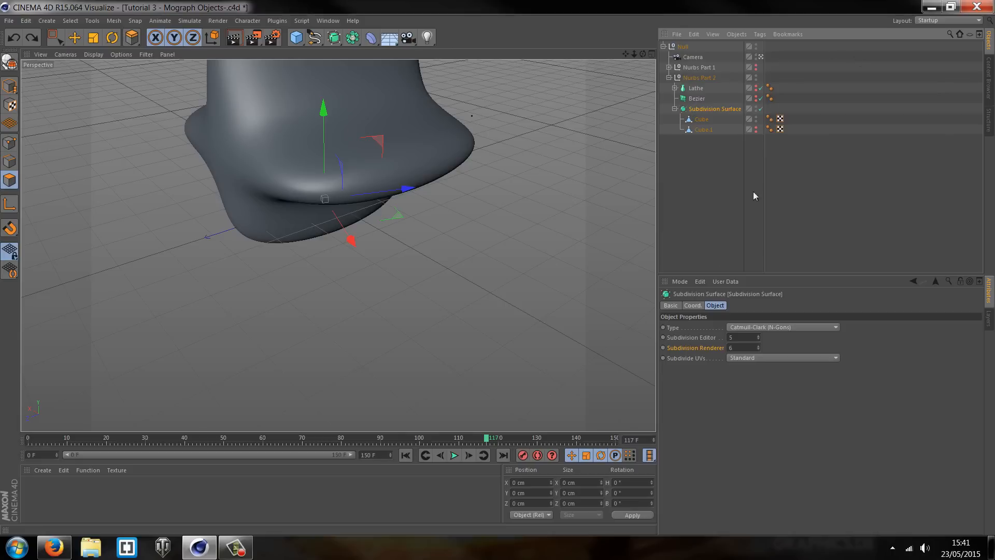
{"action": "left_click", "coordinate": [758, 337]}
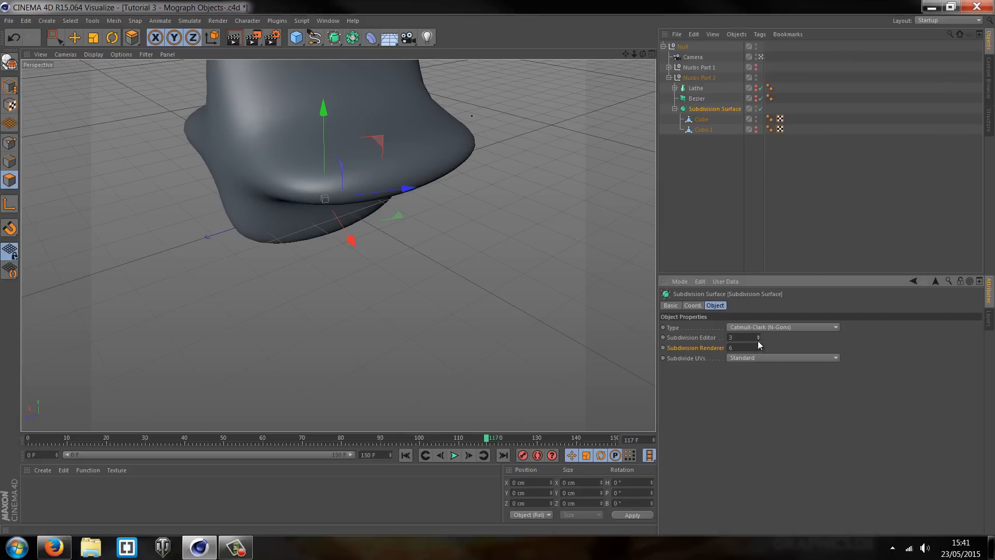
{"action": "left_click", "coordinate": [758, 340]}
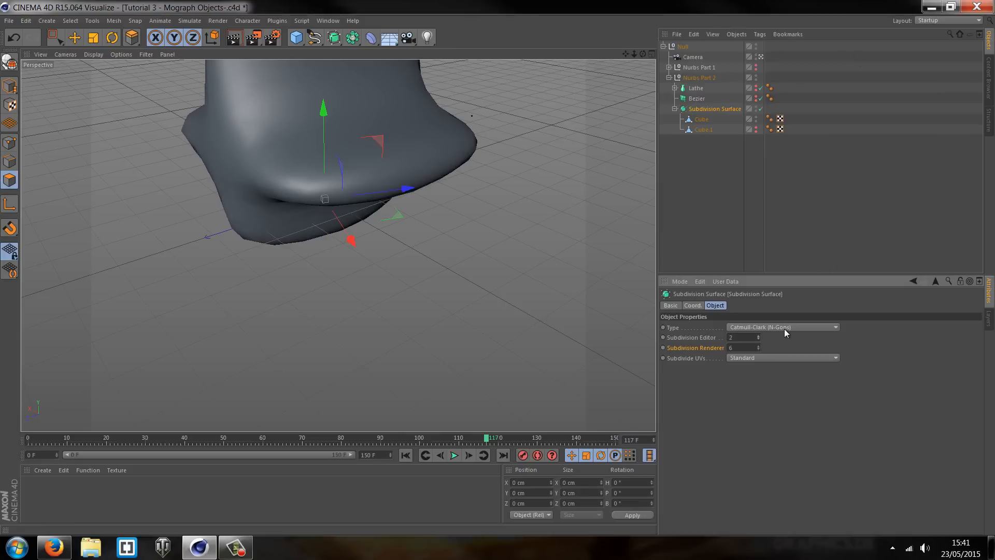
{"action": "left_click", "coordinate": [757, 348]}
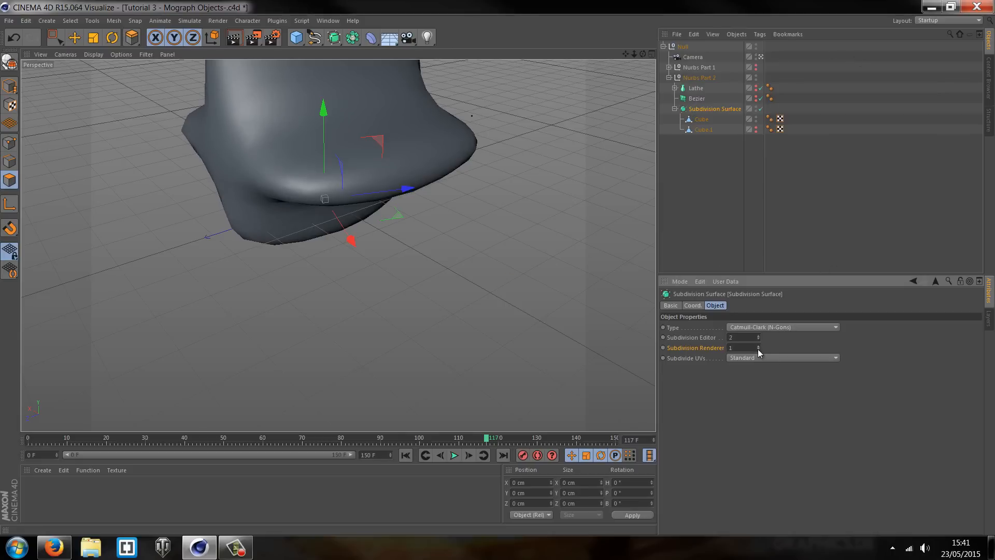
{"action": "left_click", "coordinate": [758, 336]}
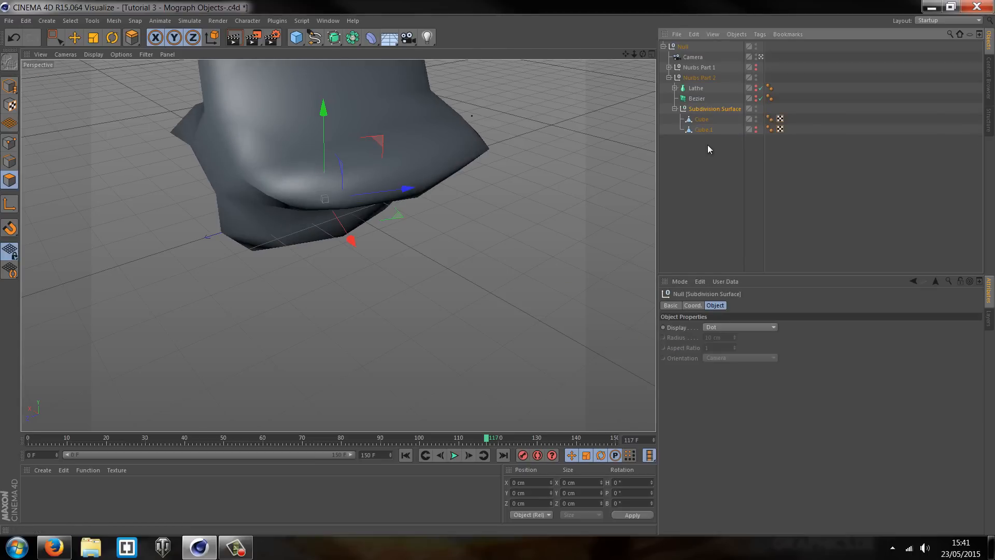
{"action": "left_click", "coordinate": [702, 118]}
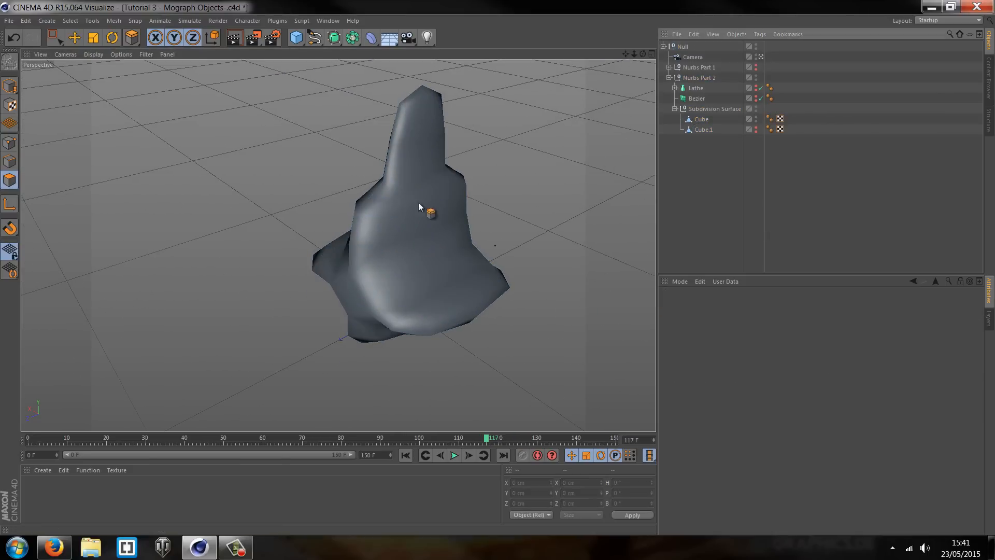
{"action": "left_click", "coordinate": [702, 119]}
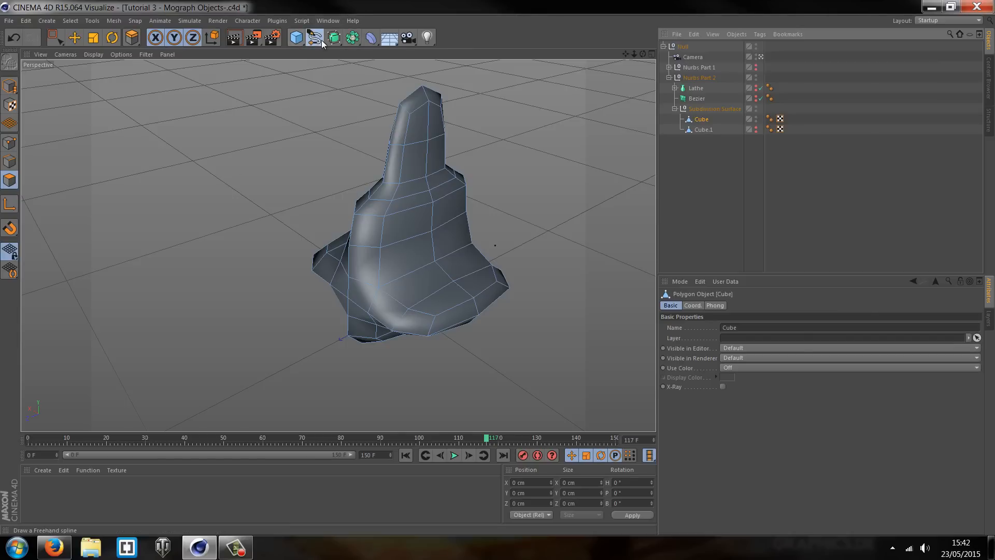
{"action": "left_click", "coordinate": [351, 37]}
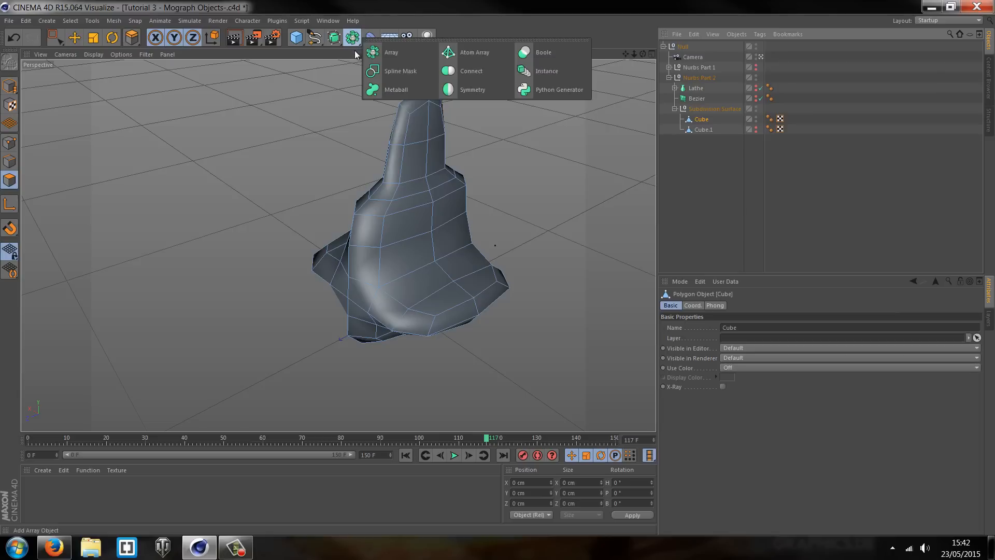
{"action": "mouse_move", "coordinate": [544, 52]}
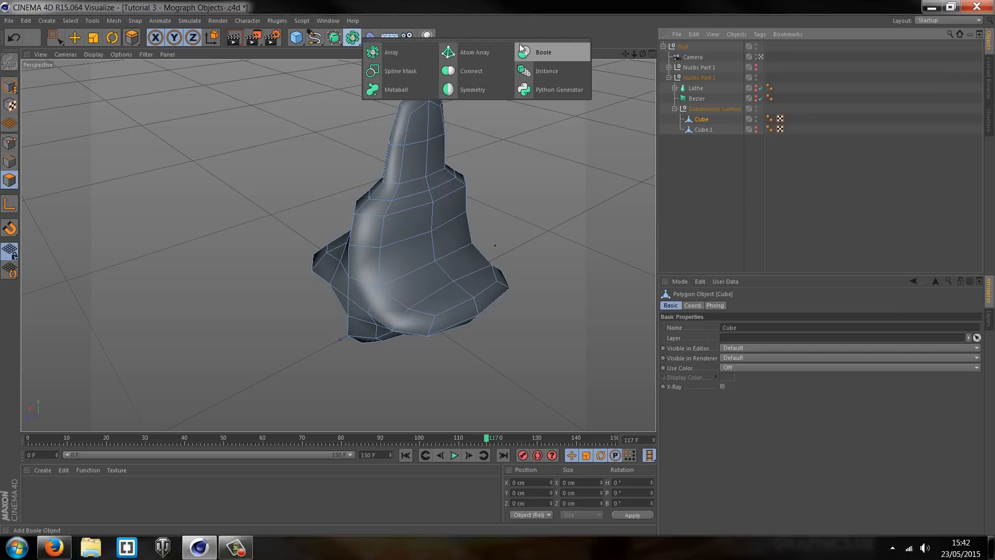
{"action": "mouse_move", "coordinate": [471, 71]}
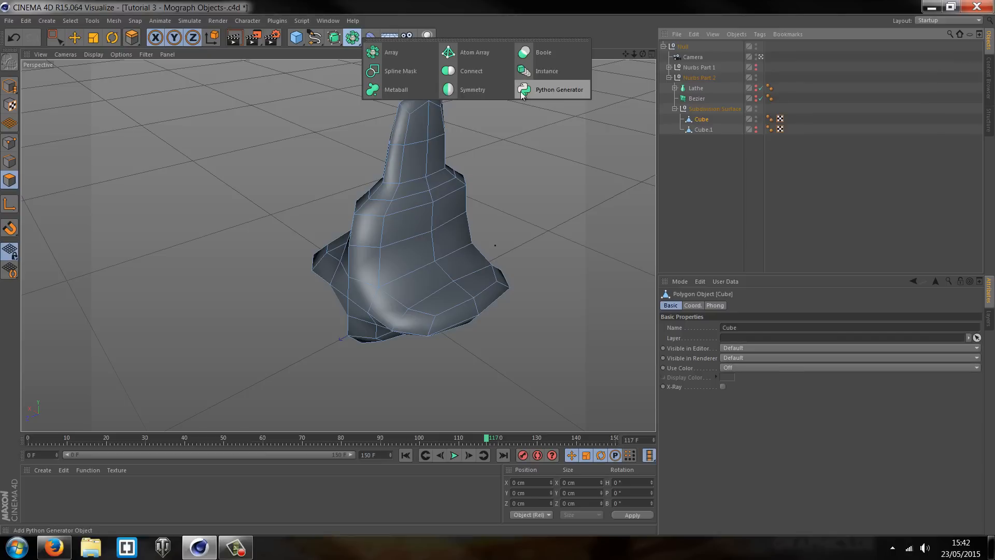
{"action": "mouse_move", "coordinate": [472, 89]}
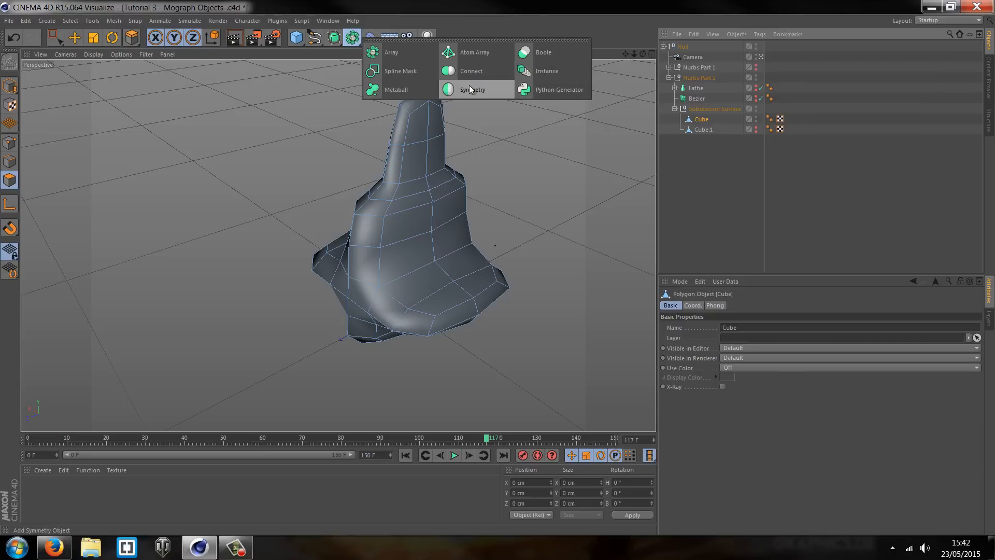
{"action": "mouse_move", "coordinate": [853, 169]}
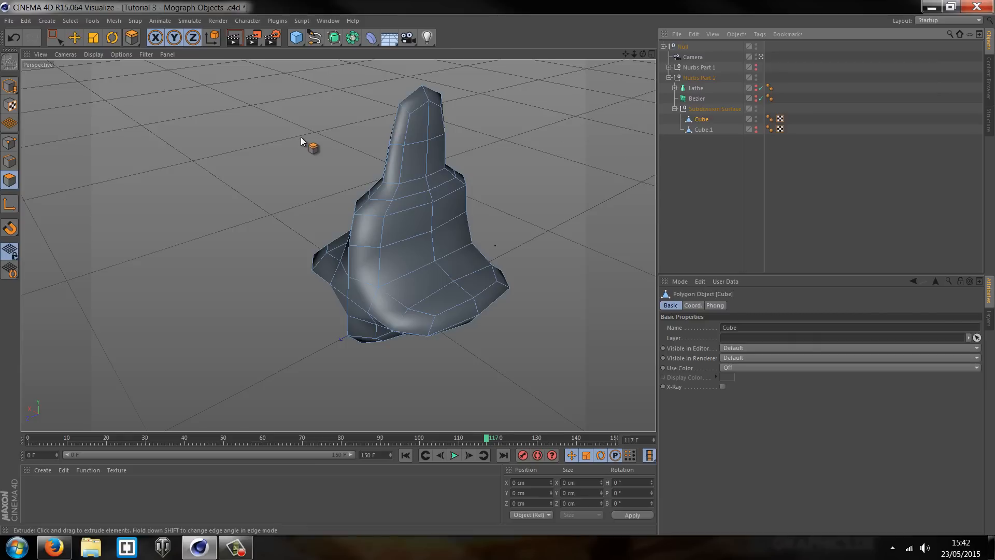
{"action": "mouse_move", "coordinate": [224, 276]}
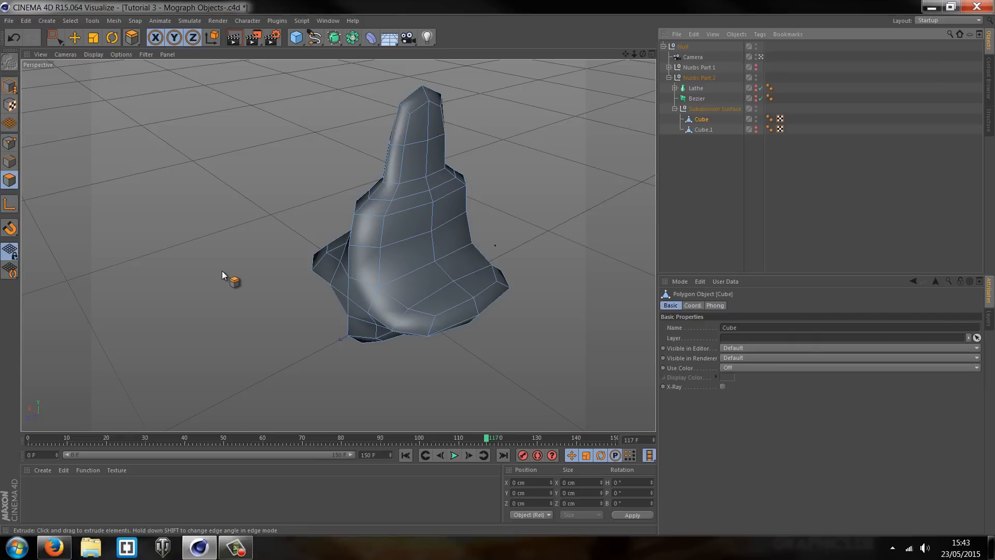